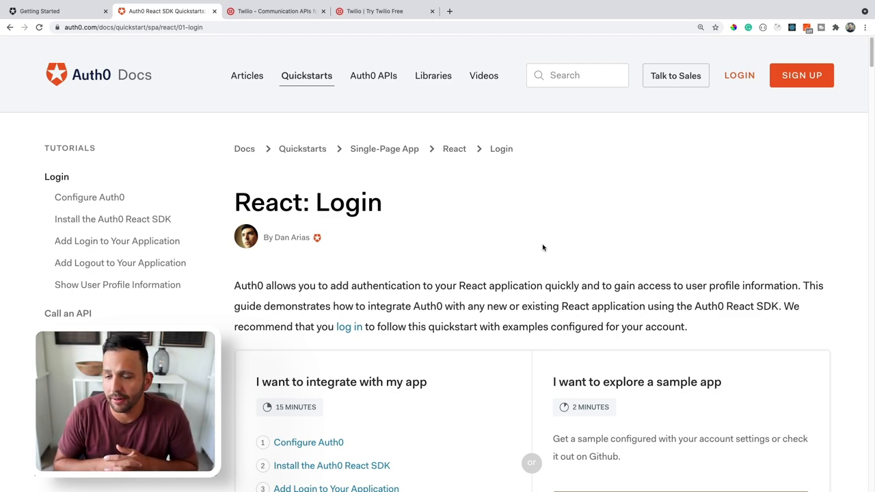
From the React Login quickstart, follow View on GitHub to the Sample-01 README setup instructions
{"action": "scroll", "scroll_direction": "down", "scroll_amount": 3}
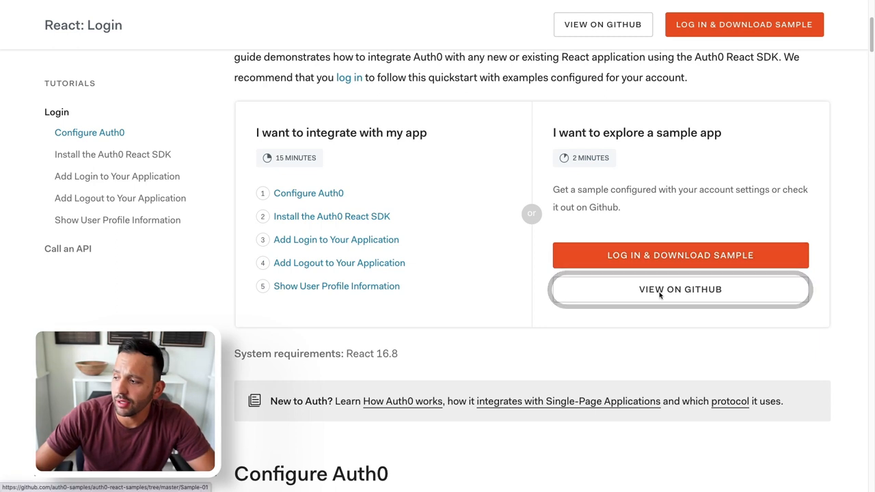
{"action": "left_click", "coordinate": [680, 290]}
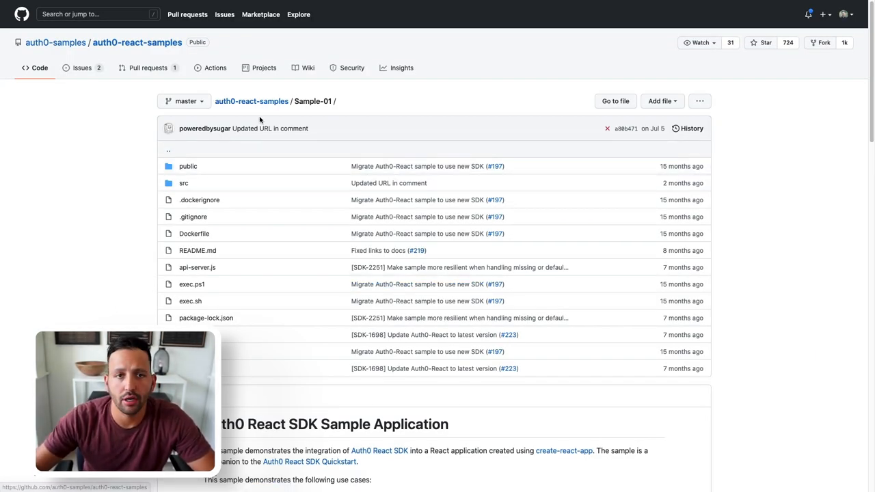
{"action": "scroll", "scroll_direction": "down", "scroll_amount": 3}
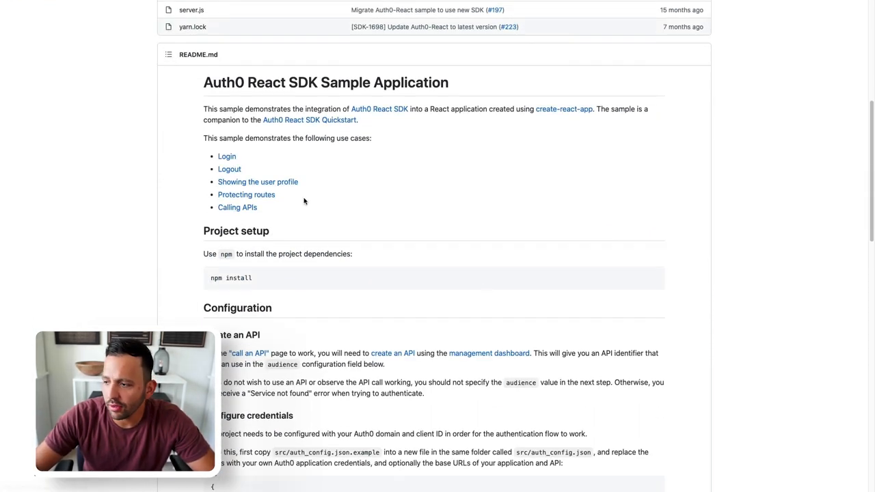
{"action": "mouse_move", "coordinate": [194, 225]}
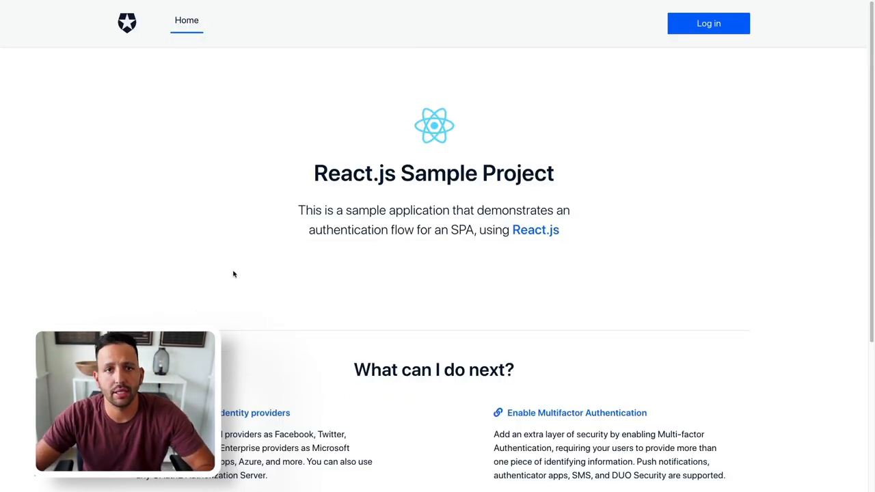
{"action": "mouse_move", "coordinate": [305, 323]}
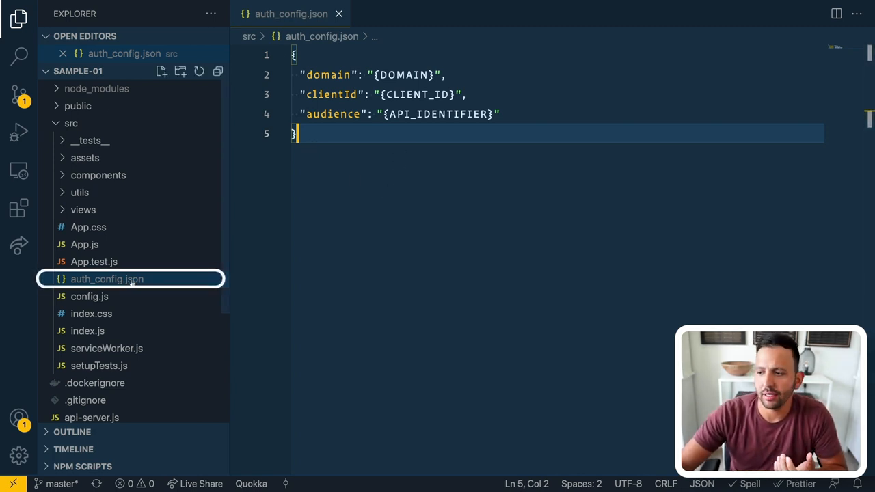
{"action": "mouse_move", "coordinate": [107, 279]}
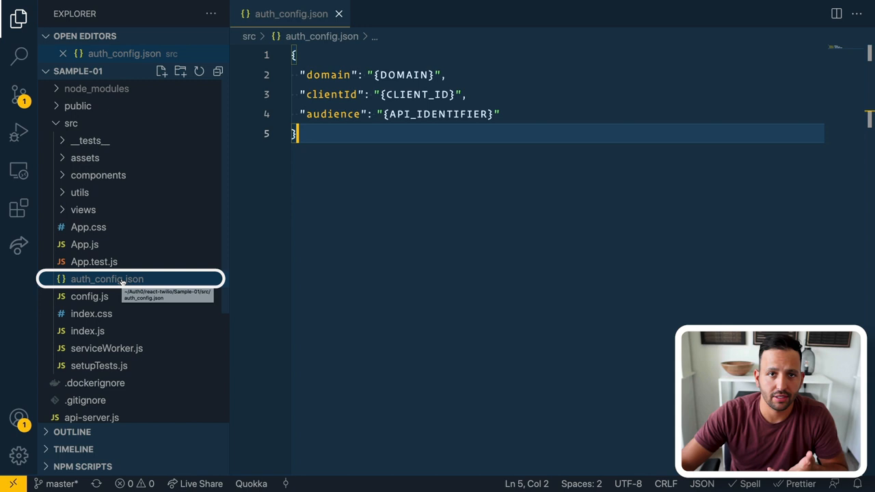
Select all of auth_config.json's contents showing the domain, clientId and audience placeholders
{"action": "key", "text": "ctrl+a"}
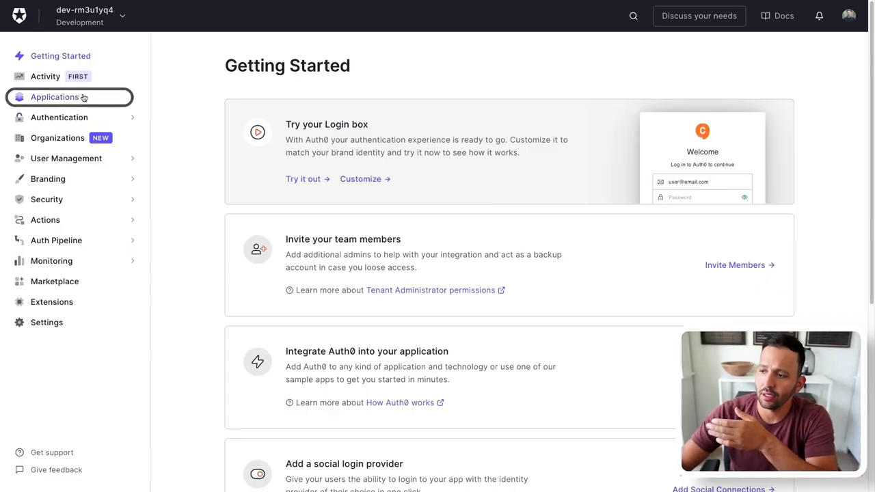
Create a Single Page Web Application named 'Twilio Example' from Applications > Applications
{"action": "left_click", "coordinate": [55, 96]}
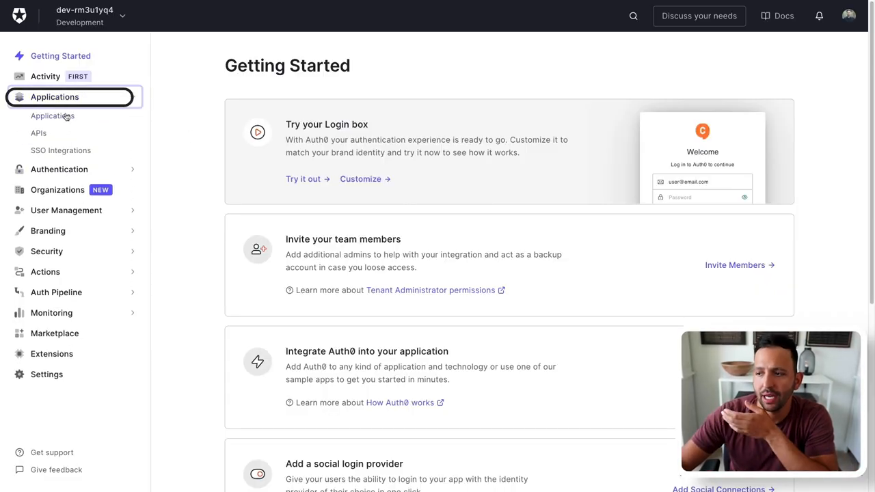
{"action": "left_click", "coordinate": [52, 115]}
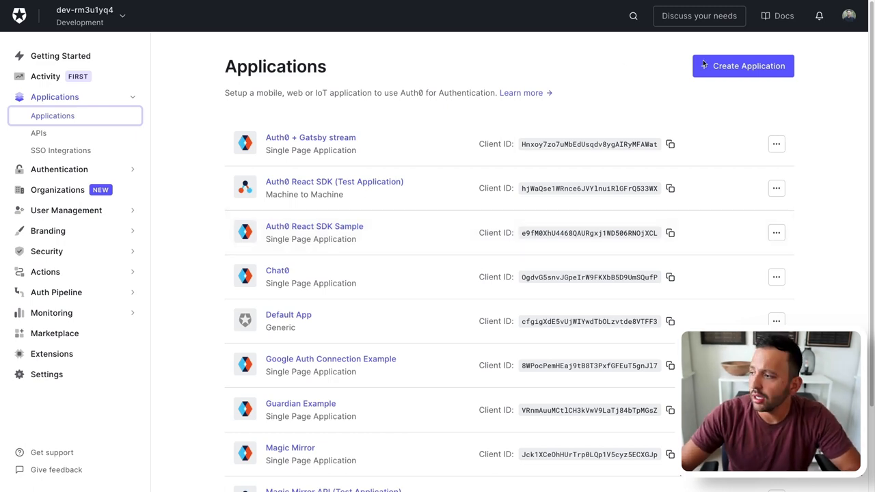
{"action": "left_click", "coordinate": [743, 66]}
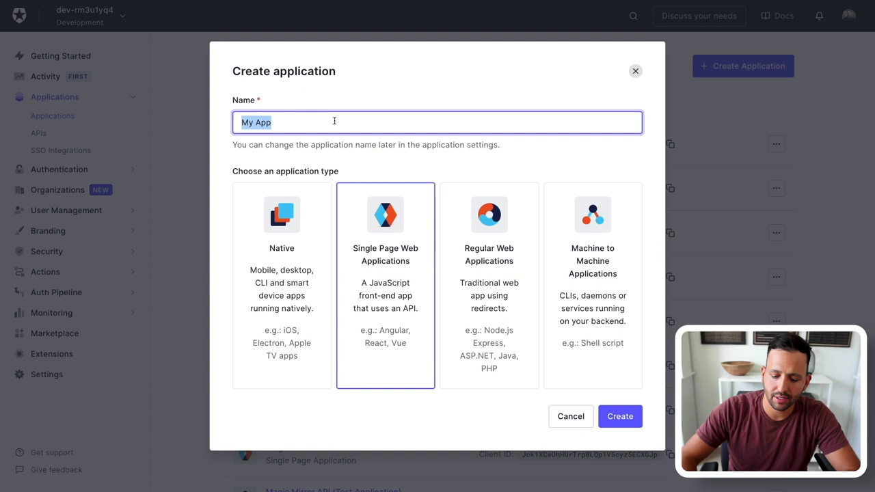
{"action": "type", "text": "Twilio Example"}
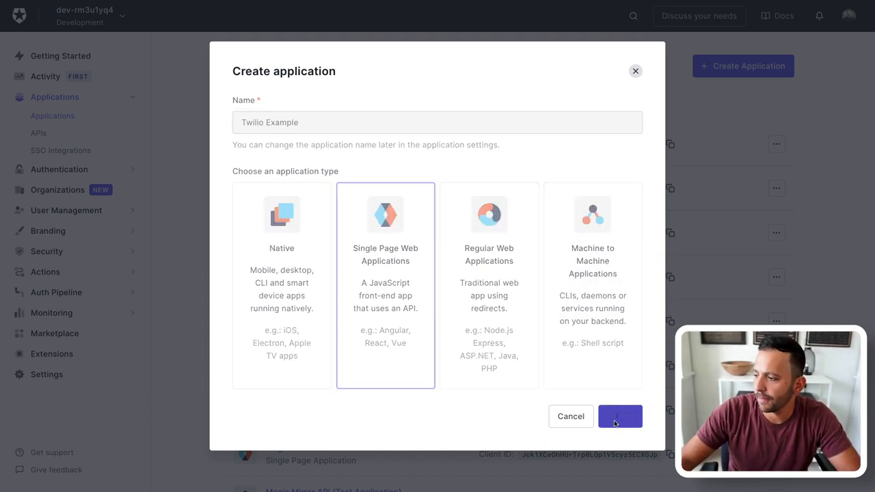
{"action": "left_click", "coordinate": [619, 416]}
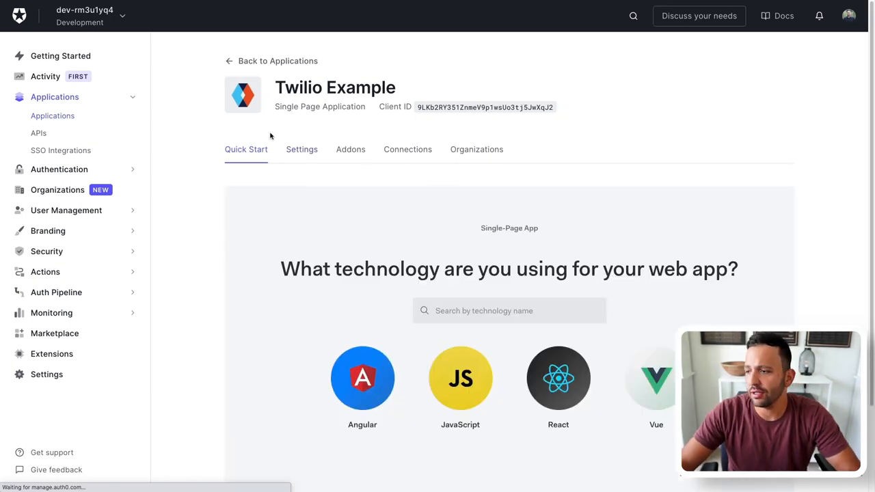
{"action": "mouse_move", "coordinate": [309, 203]}
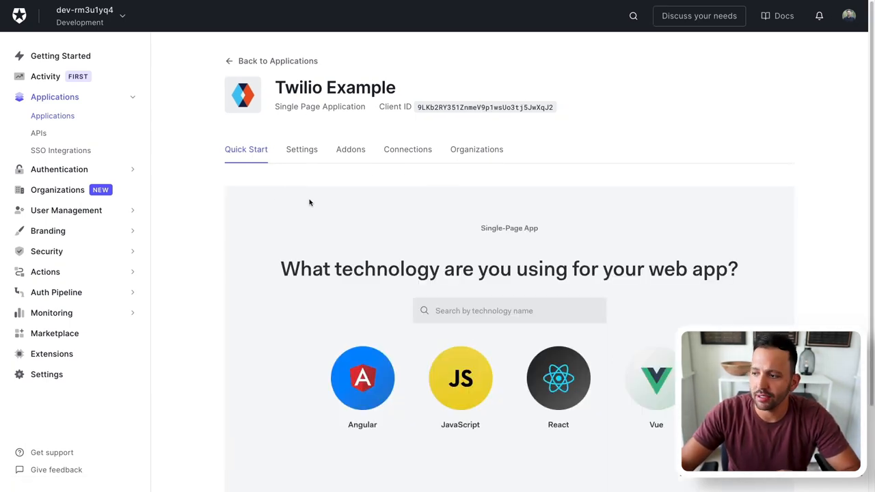
View Twilio Example's Settings and copy its Domain value
{"action": "left_click", "coordinate": [301, 149]}
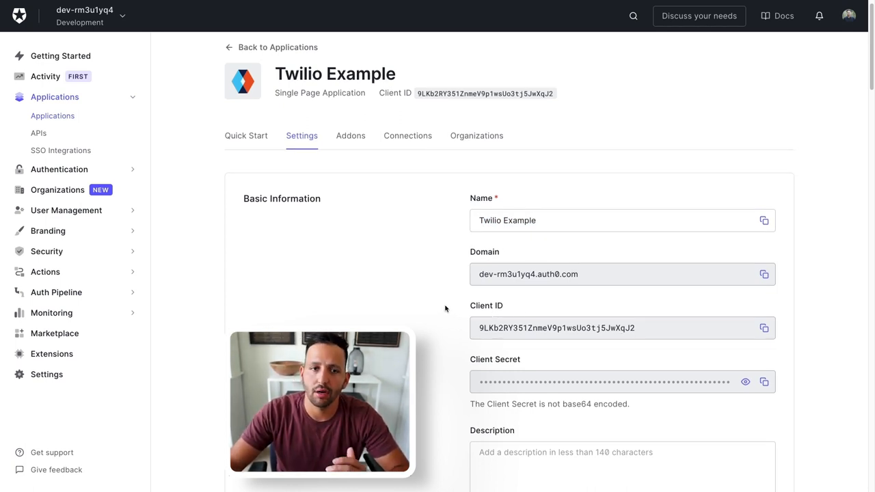
{"action": "left_click", "coordinate": [763, 263]}
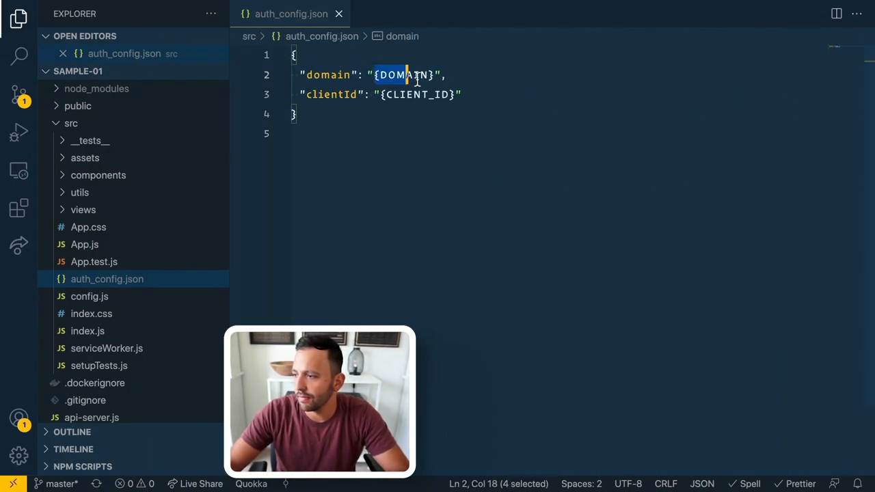
{"action": "type", "text": "dev-rm3u1yq4.auth0.com"}
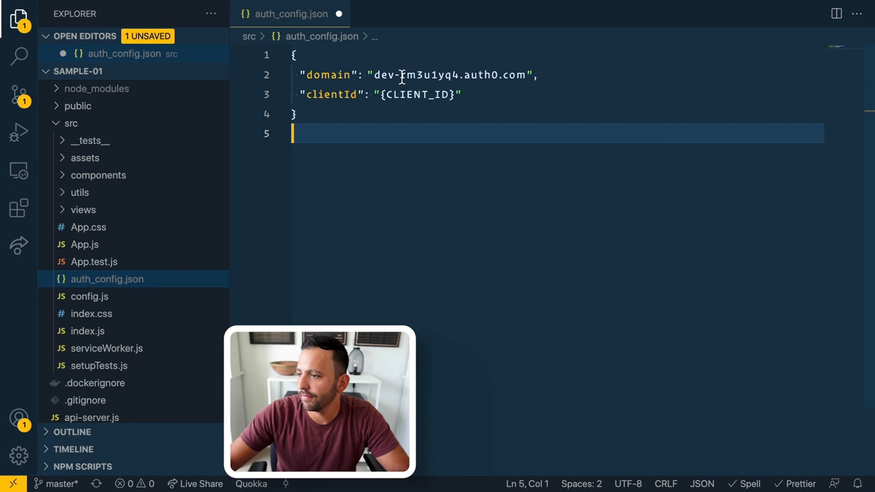
{"action": "double_click", "coordinate": [417, 95]}
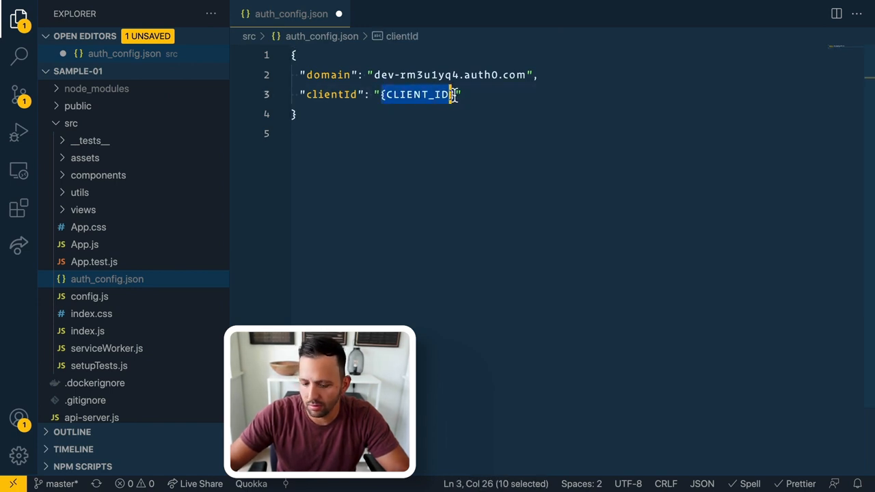
{"action": "type", "text": "9LKb2RY351ZnmeV9p1wsUo3tj5JwXqJ2"}
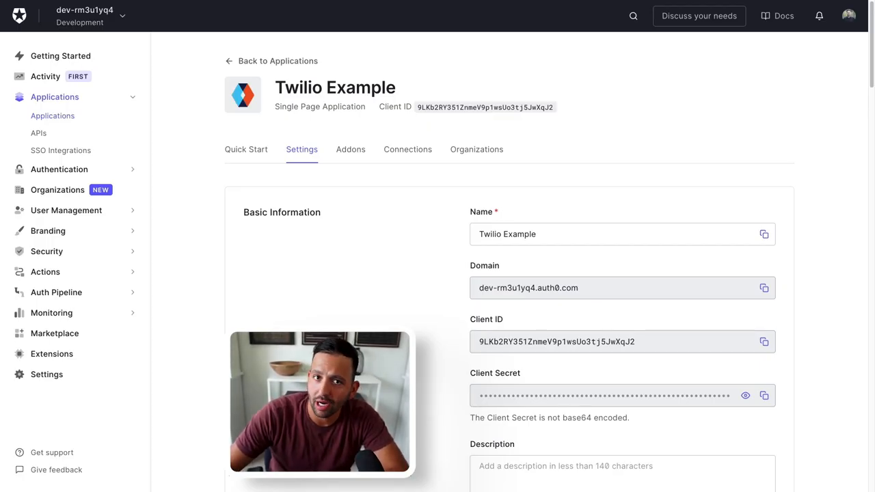
{"action": "scroll", "scroll_direction": "down", "scroll_amount": 3}
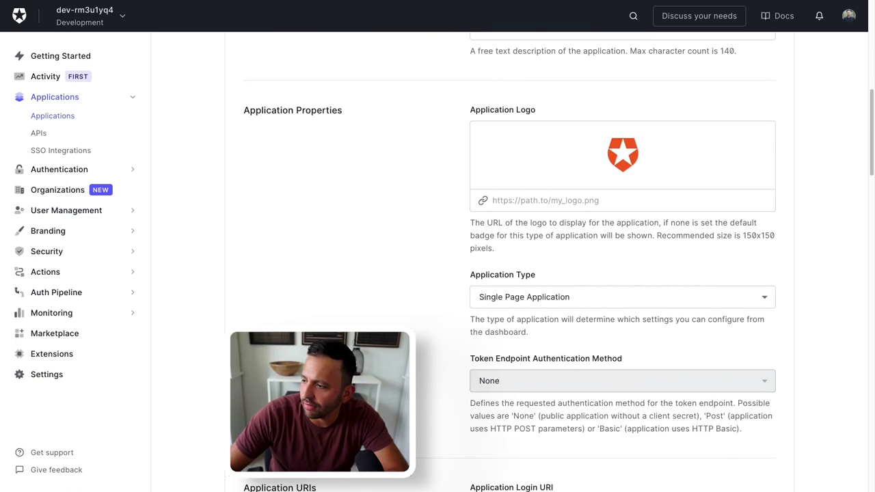
{"action": "scroll", "scroll_direction": "down", "scroll_amount": 3}
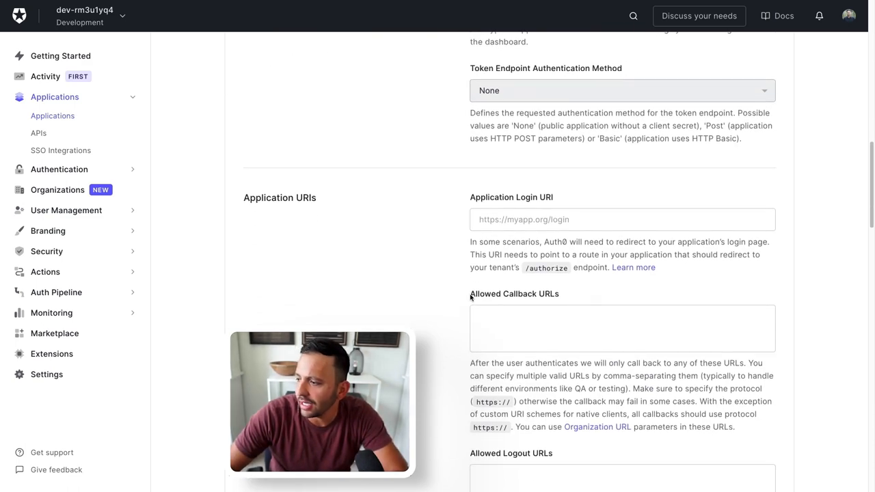
{"action": "scroll", "scroll_direction": "down", "scroll_amount": 3}
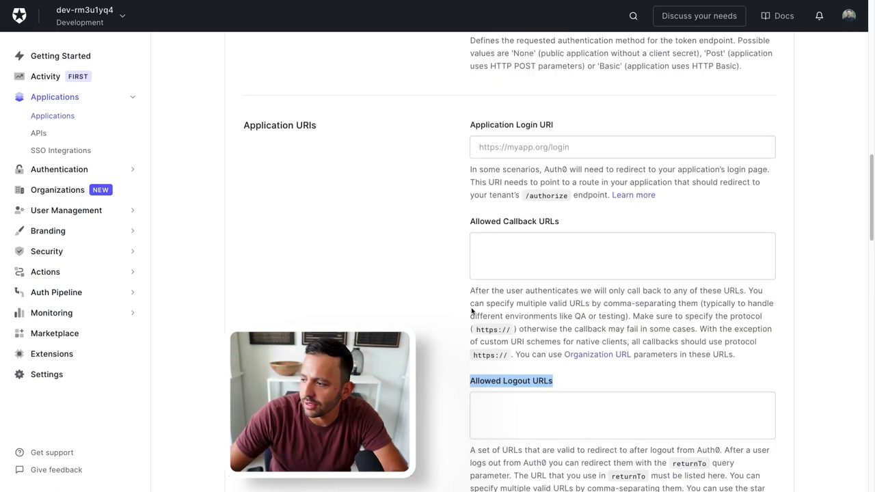
{"action": "left_click", "coordinate": [615, 266]}
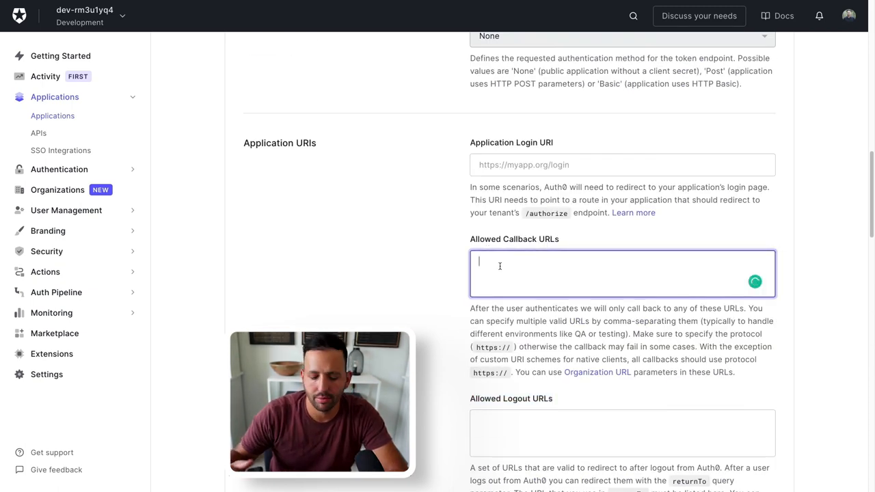
{"action": "type", "text": "http://localhost:3000"}
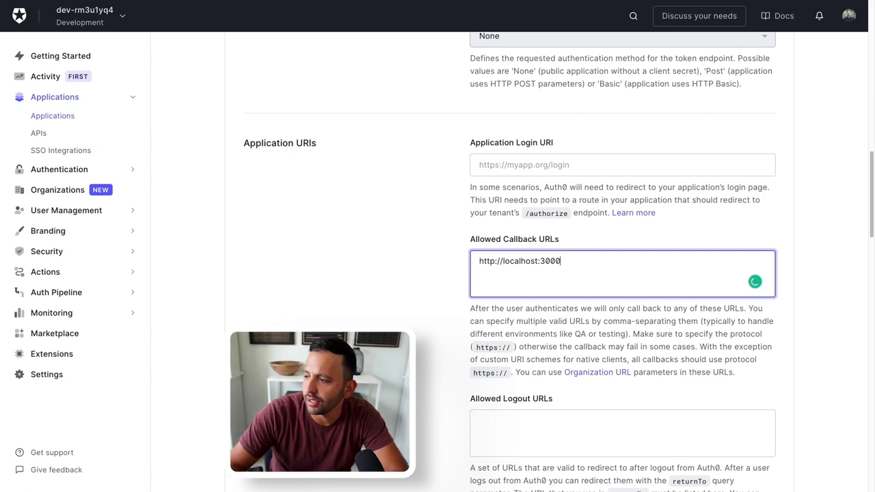
{"action": "type", "text": "http://localhost:3000/"}
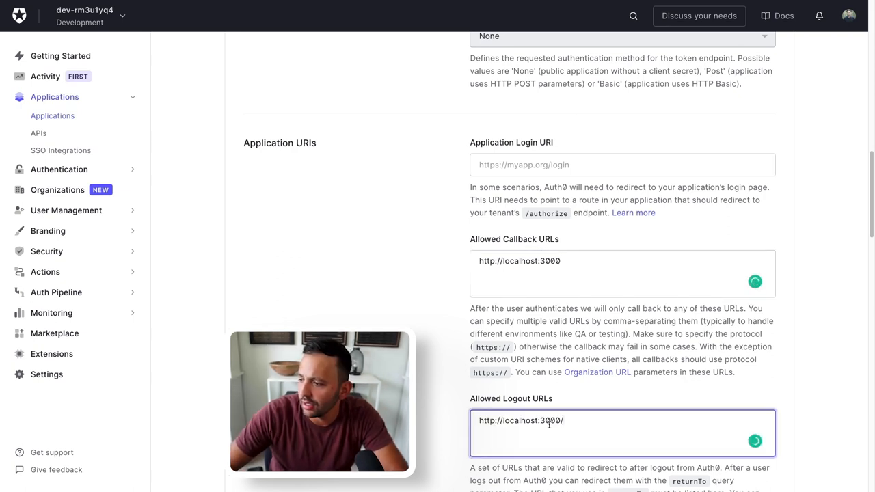
{"action": "scroll", "scroll_direction": "down", "scroll_amount": 3}
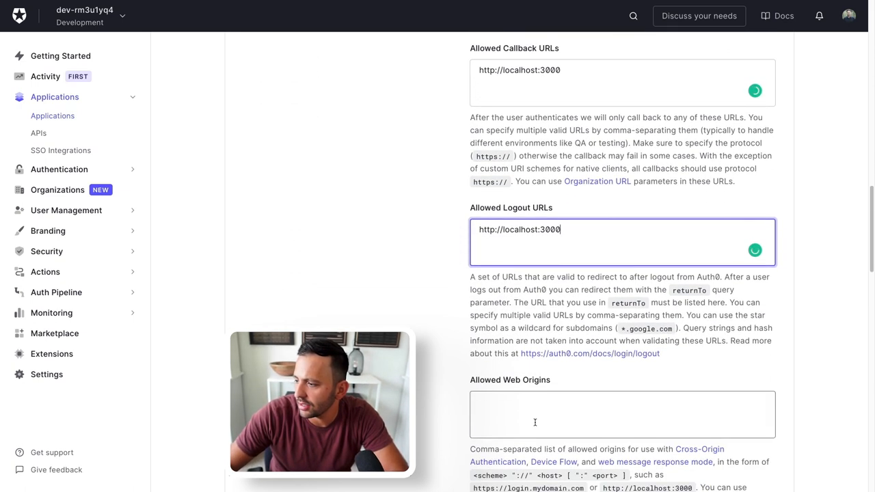
{"action": "type", "text": "http://localhost:3000"}
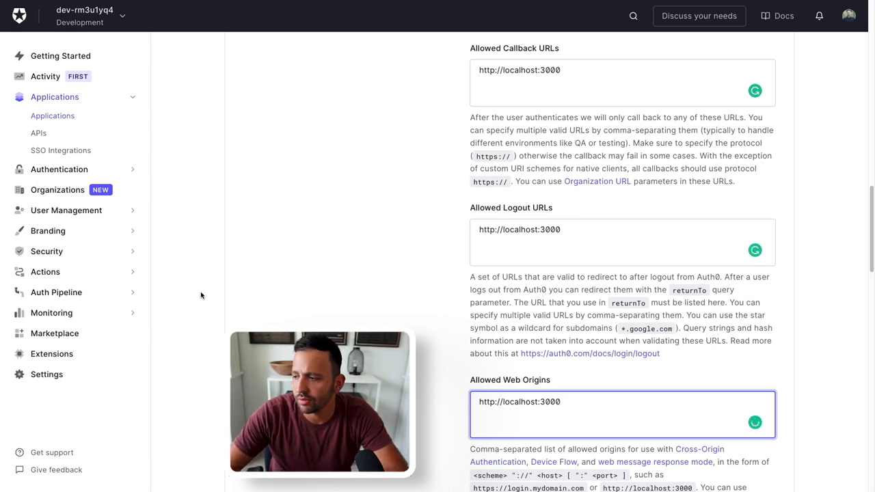
{"action": "scroll", "scroll_direction": "down", "scroll_amount": 3}
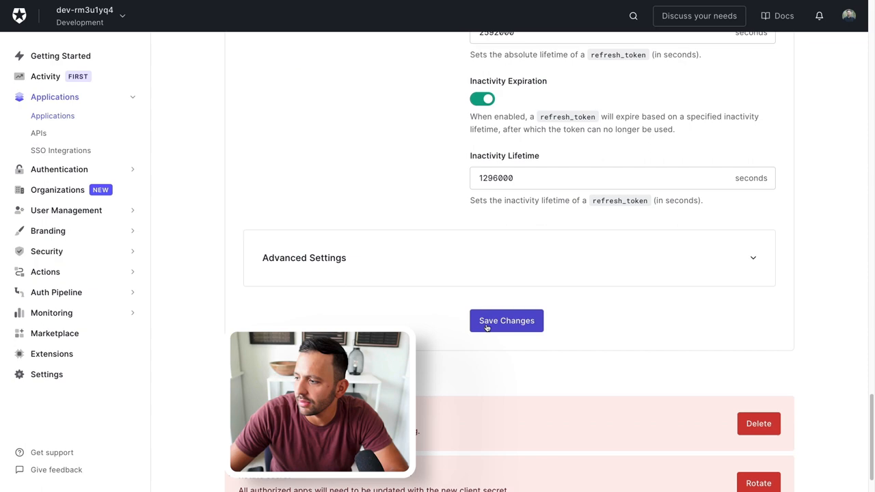
{"action": "left_click", "coordinate": [506, 320]}
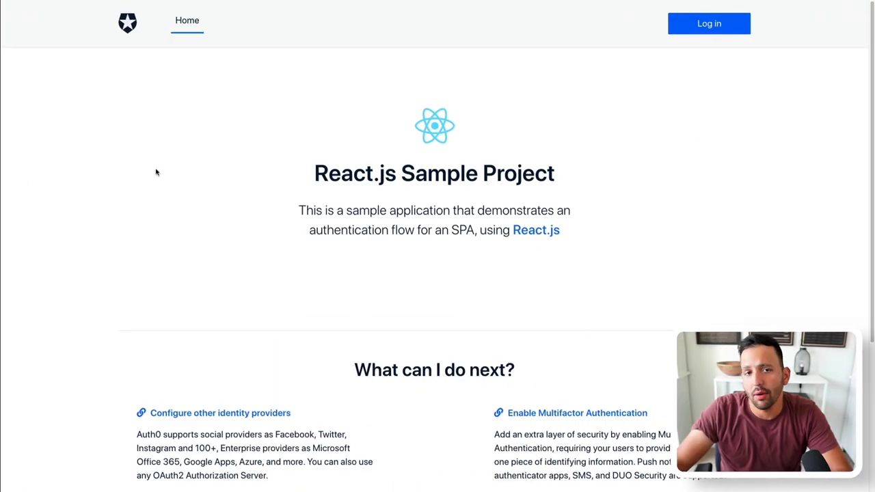
Sign up a new account with email 'tyler2…' and a password, then accept the Authorize App prompt
{"action": "left_click", "coordinate": [708, 24]}
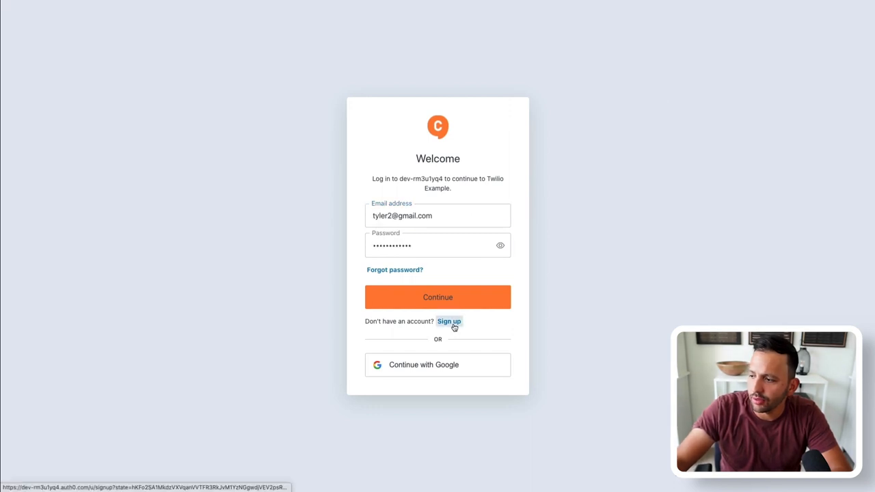
{"action": "left_click", "coordinate": [448, 322]}
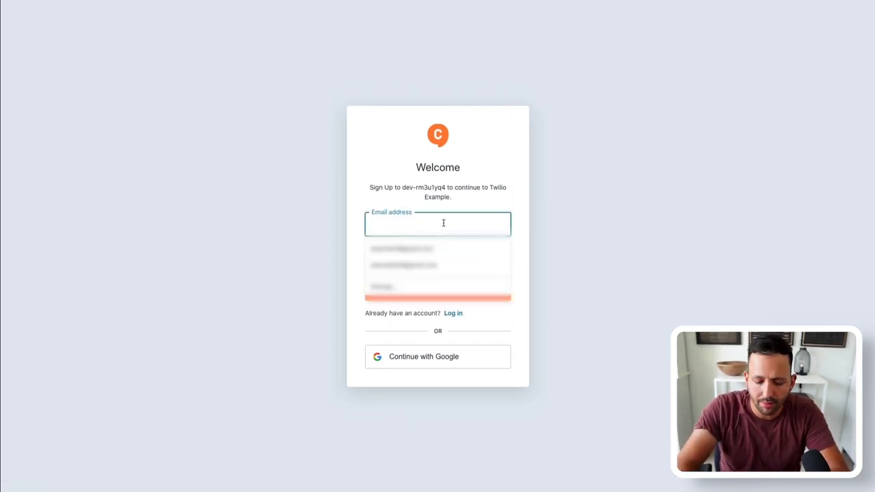
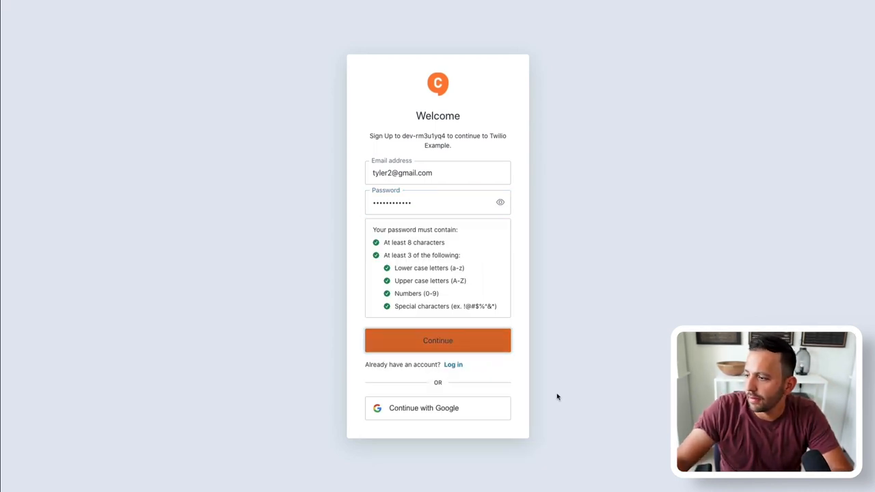
{"action": "left_click", "coordinate": [438, 341]}
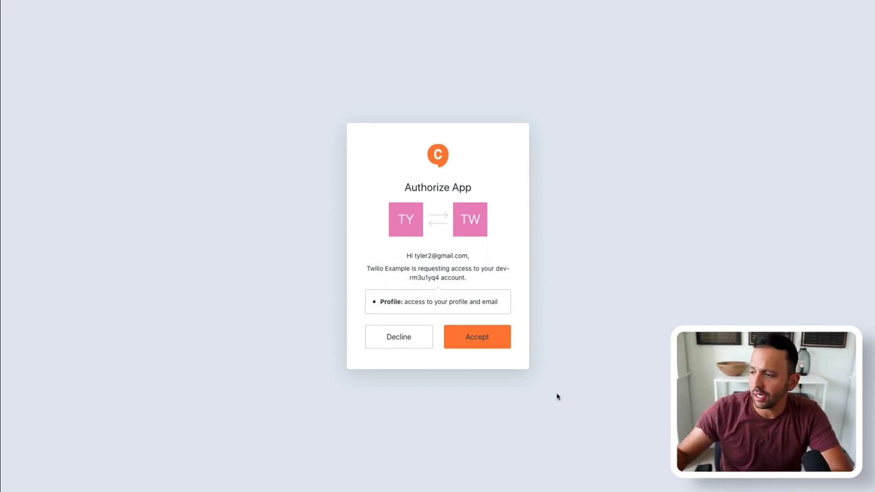
{"action": "left_click", "coordinate": [476, 337]}
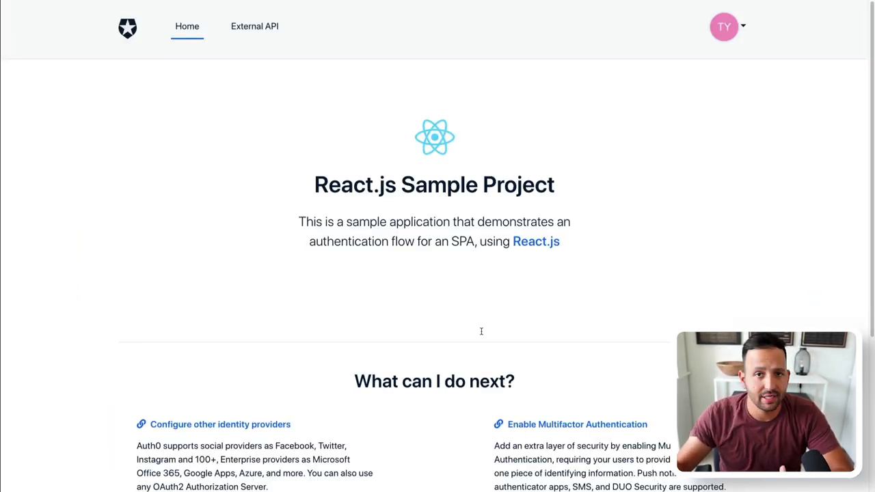
{"action": "mouse_move", "coordinate": [678, 167]}
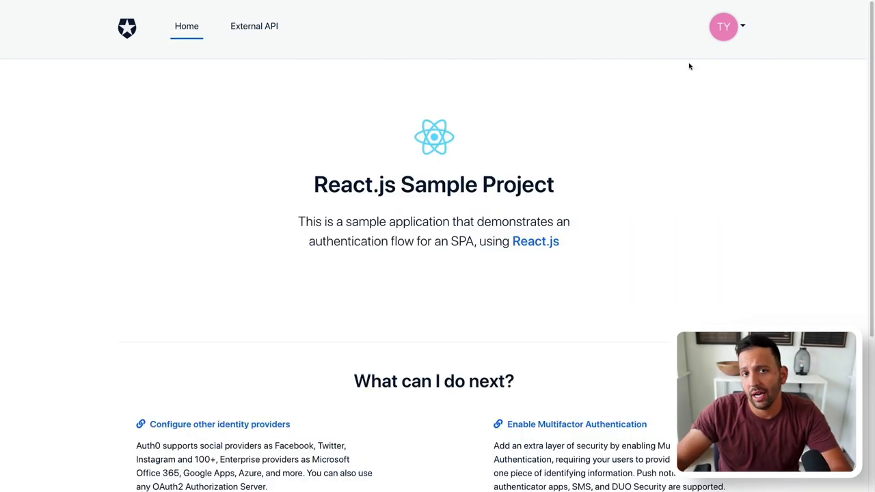
Log out via the avatar menu and log back in with the saved credentials
{"action": "left_click", "coordinate": [725, 26]}
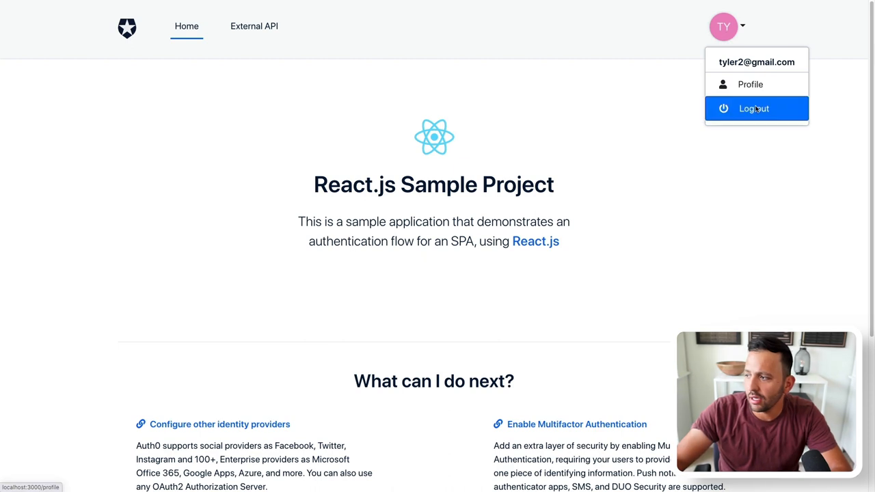
{"action": "left_click", "coordinate": [755, 109]}
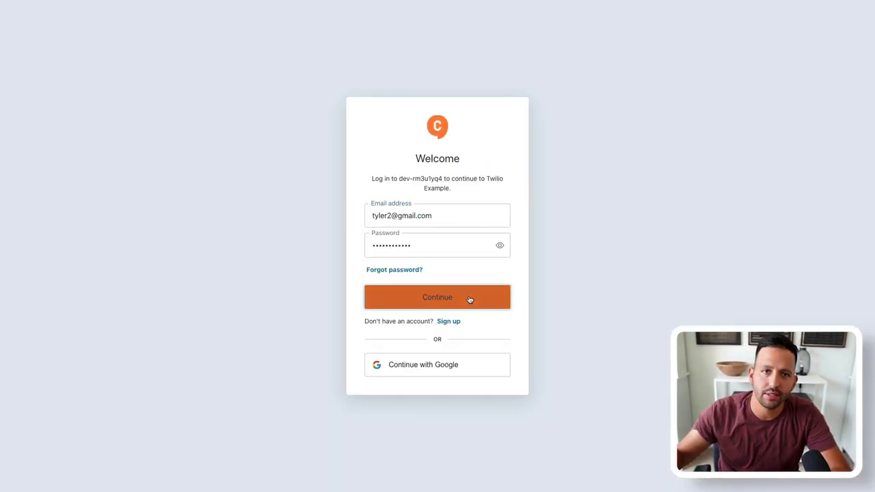
{"action": "left_click", "coordinate": [438, 296]}
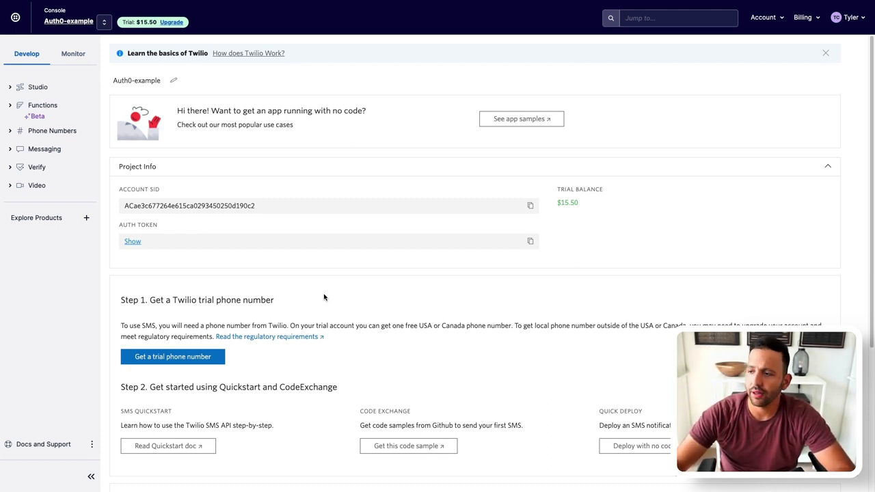
{"action": "mouse_move", "coordinate": [230, 249]}
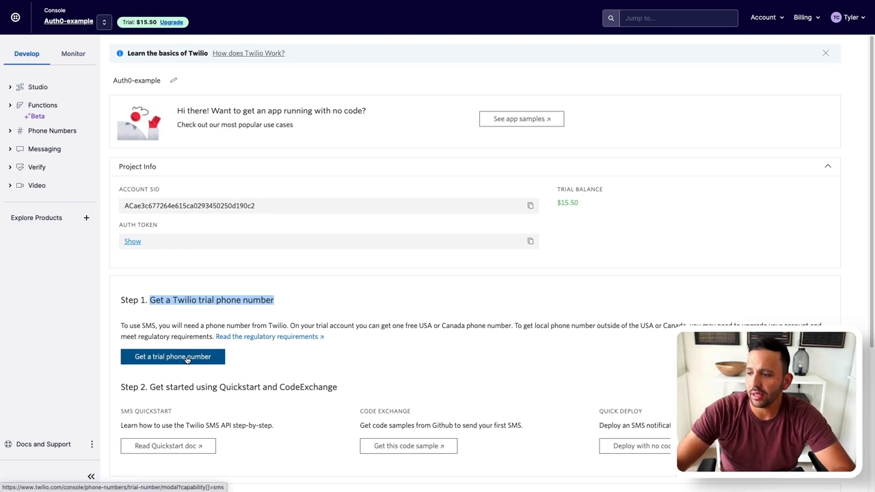
{"action": "left_click", "coordinate": [173, 355]}
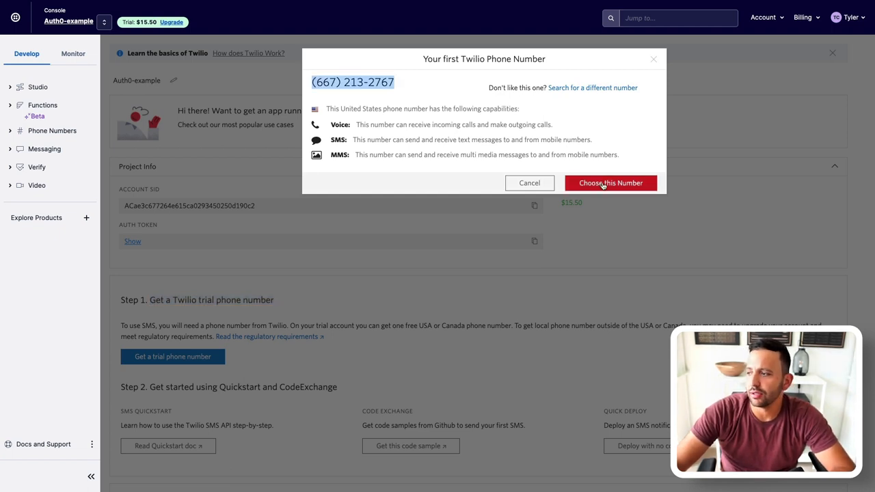
{"action": "left_click", "coordinate": [610, 183]}
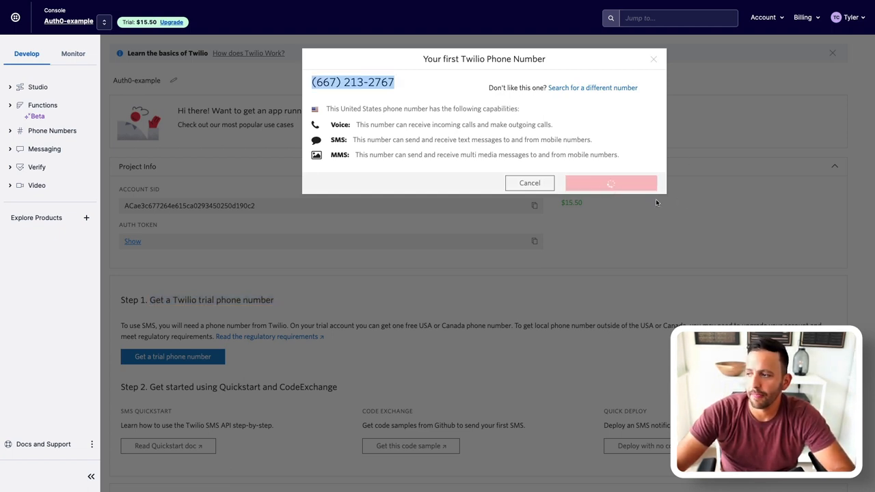
{"action": "left_click", "coordinate": [610, 183]}
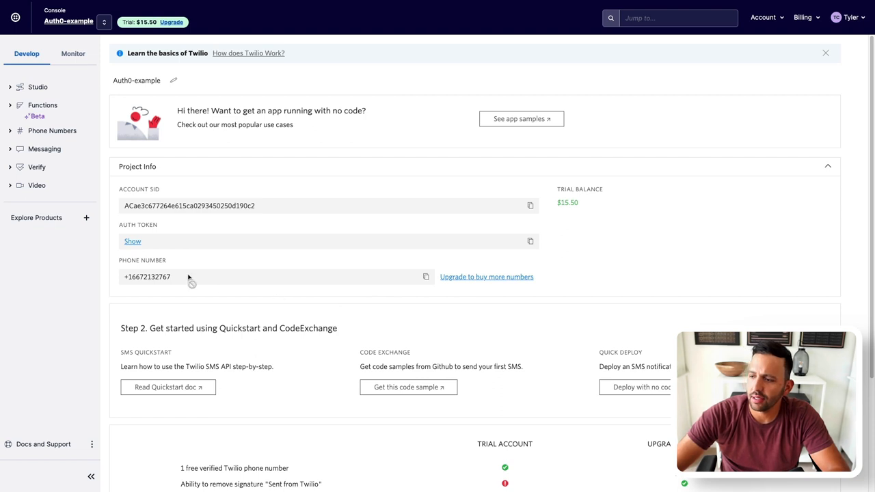
{"action": "mouse_move", "coordinate": [298, 282]}
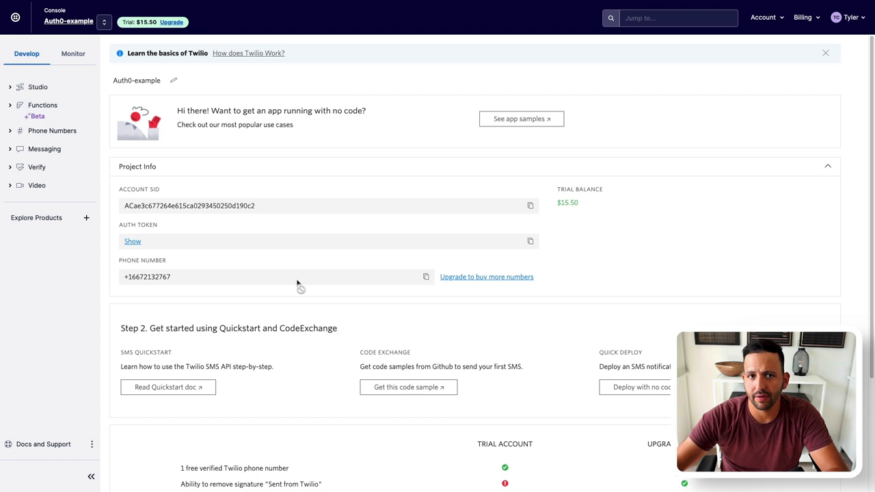
{"action": "mouse_move", "coordinate": [249, 177]}
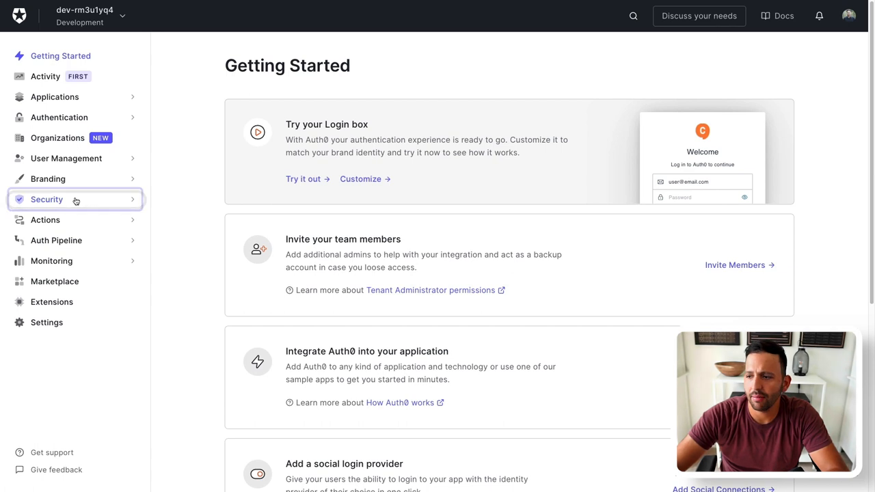
Under Security, go to Multi-factor Auth and scroll to the Phone Message factor
{"action": "left_click", "coordinate": [47, 200]}
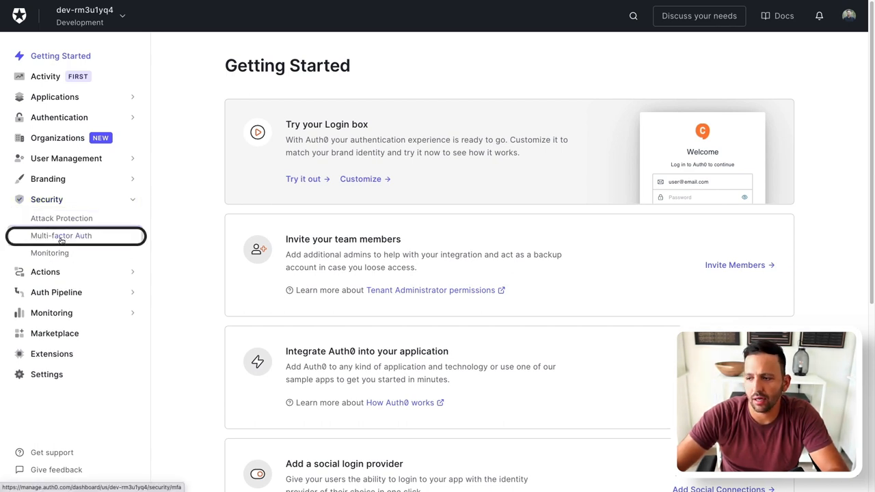
{"action": "left_click", "coordinate": [62, 235]}
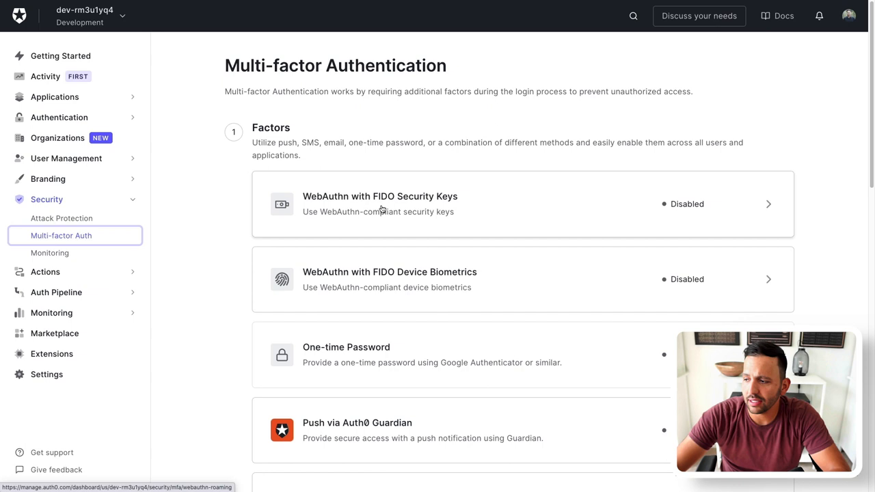
{"action": "mouse_move", "coordinate": [404, 410]}
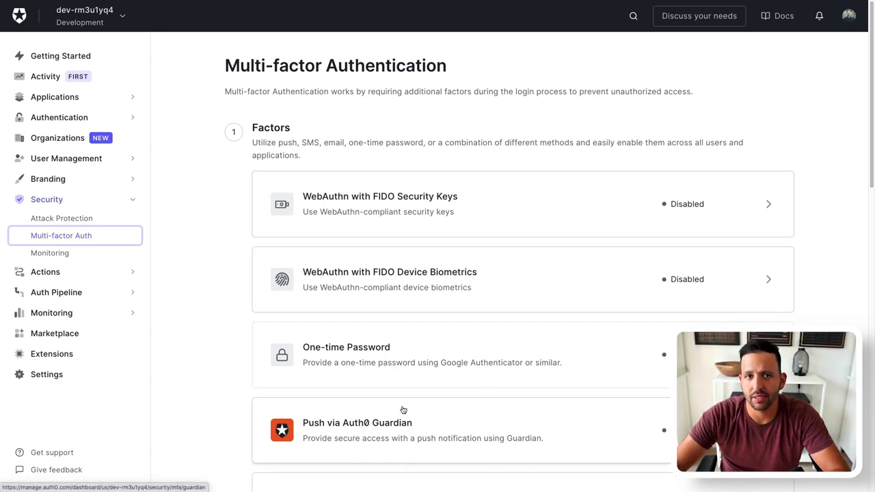
{"action": "scroll", "scroll_direction": "down", "scroll_amount": 3}
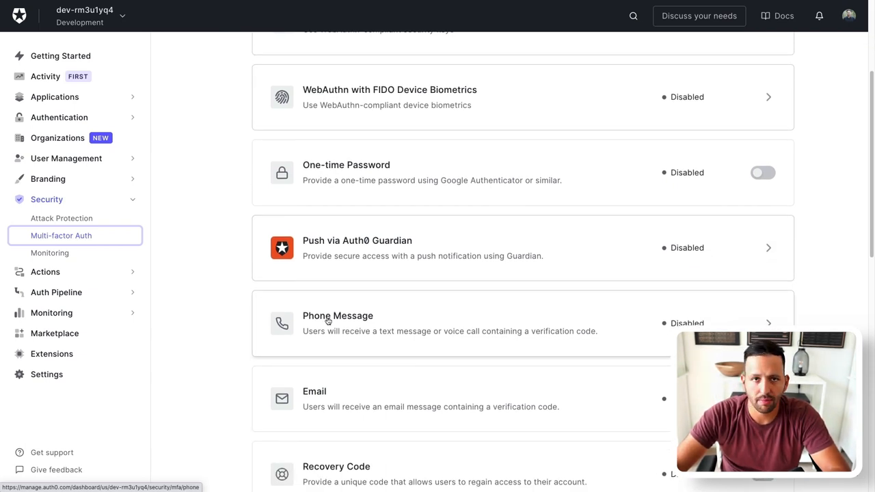
Enable the Phone Message factor from the MFA factors list
{"action": "left_click", "coordinate": [338, 323]}
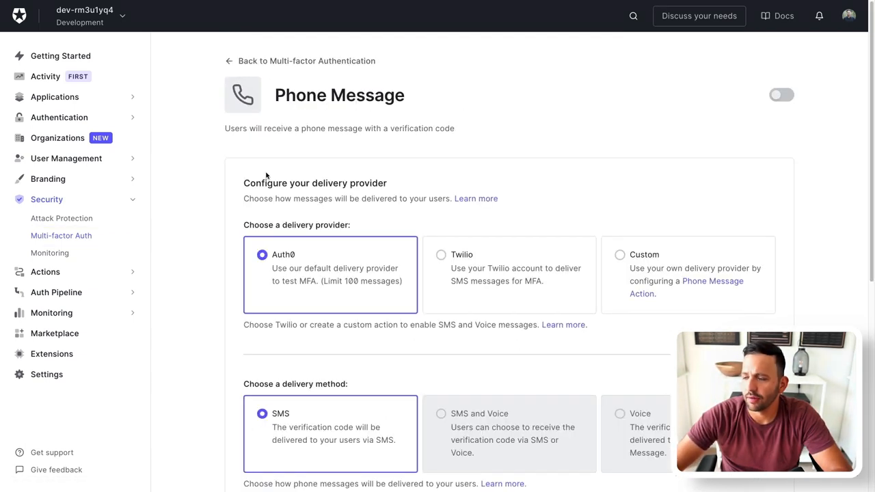
{"action": "left_click", "coordinate": [781, 94]}
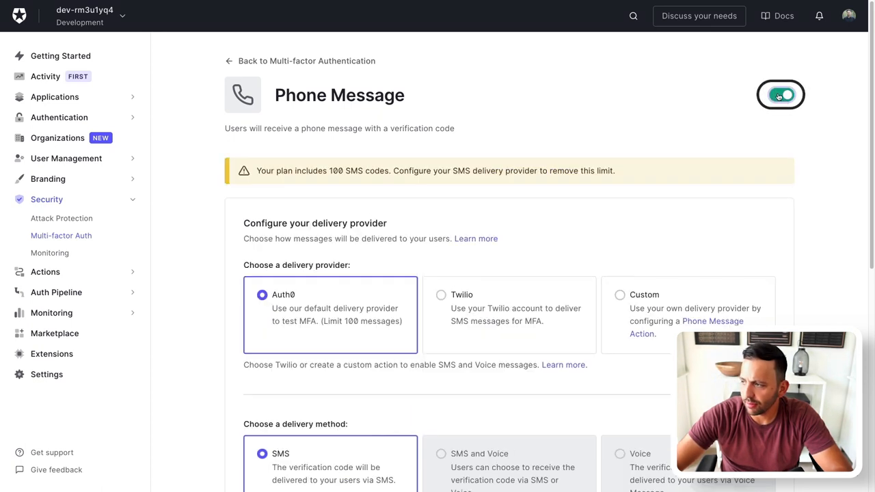
{"action": "left_click", "coordinate": [781, 94]}
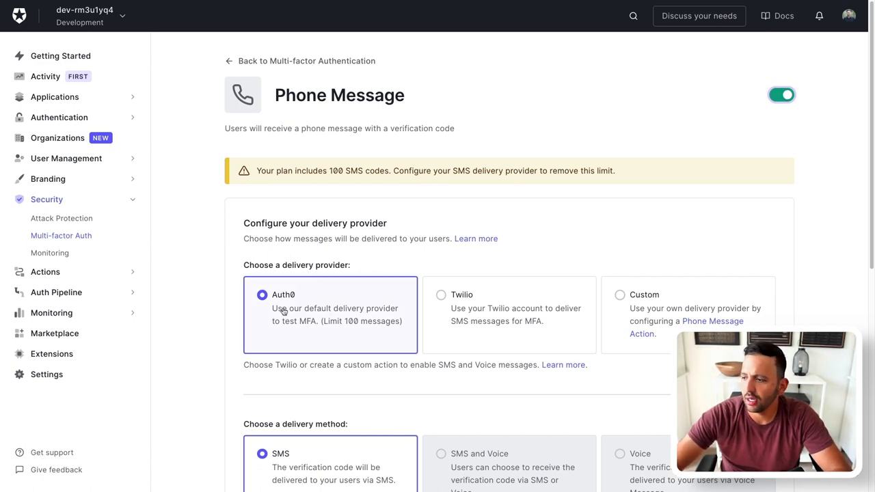
{"action": "mouse_move", "coordinate": [304, 282]}
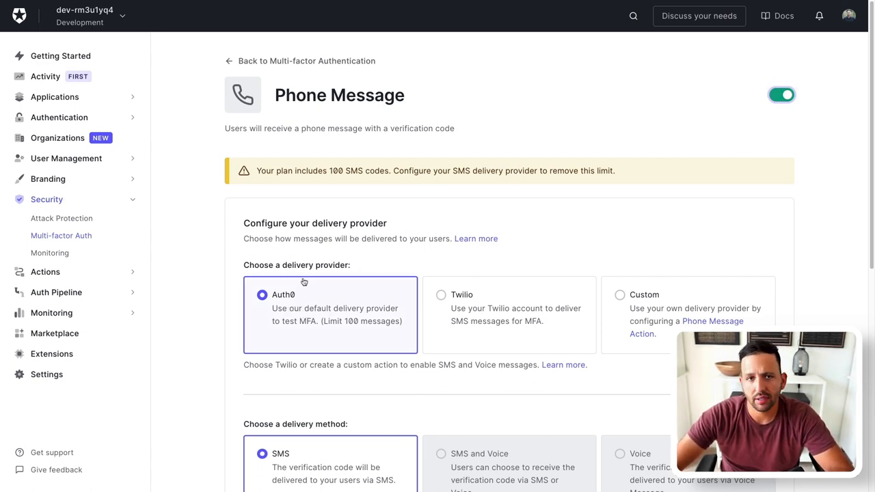
{"action": "mouse_move", "coordinate": [640, 312]}
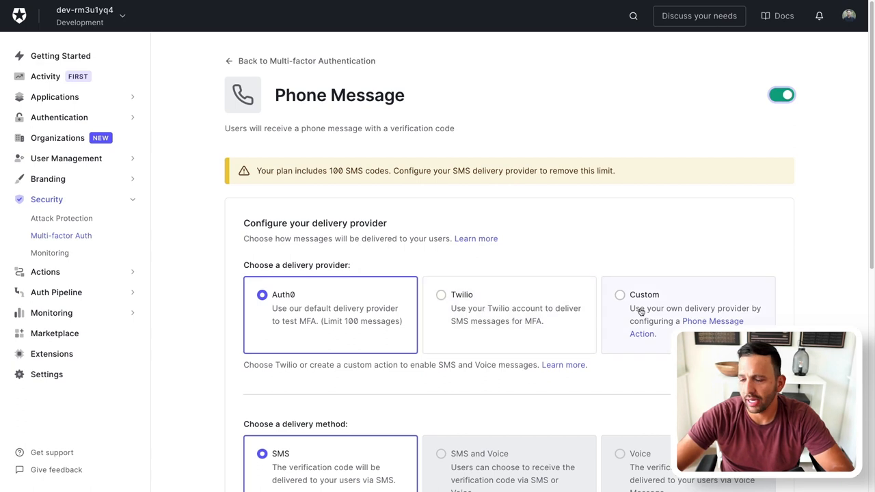
Choose Twilio as the delivery provider and reach its credential fields
{"action": "left_click", "coordinate": [440, 254]}
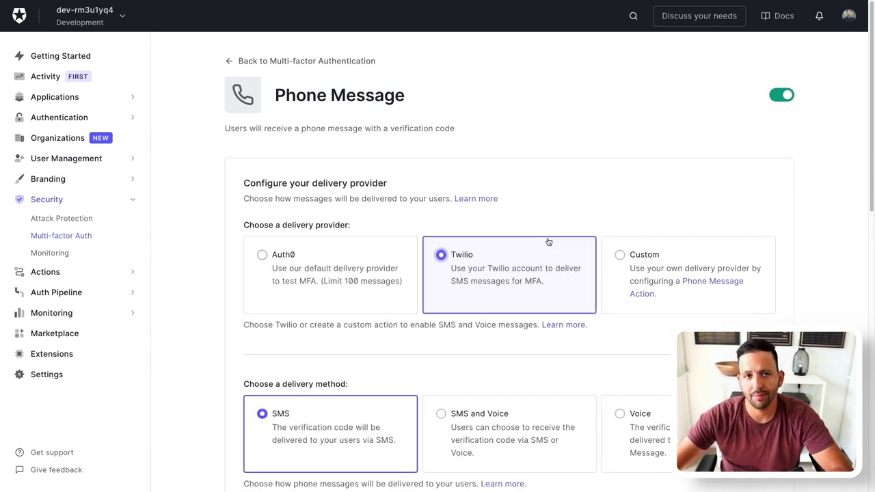
{"action": "scroll", "scroll_direction": "down", "scroll_amount": 3}
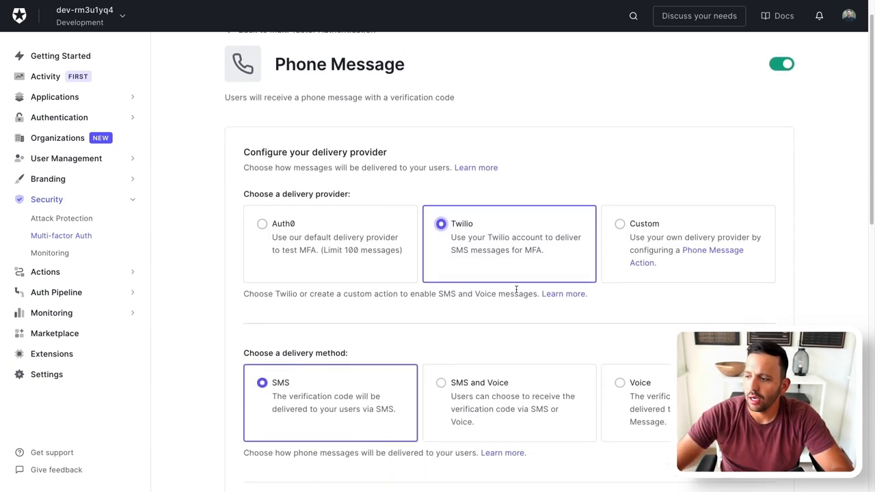
{"action": "scroll", "scroll_direction": "down", "scroll_amount": 3}
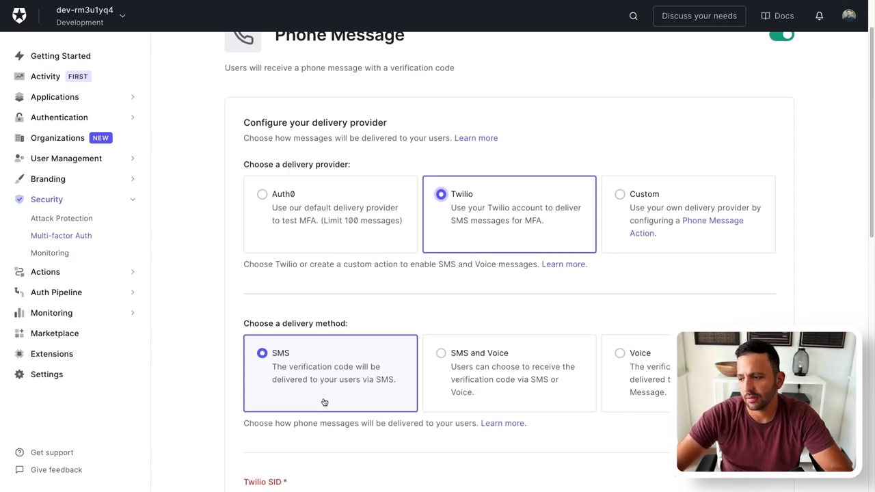
{"action": "scroll", "scroll_direction": "down", "scroll_amount": 3}
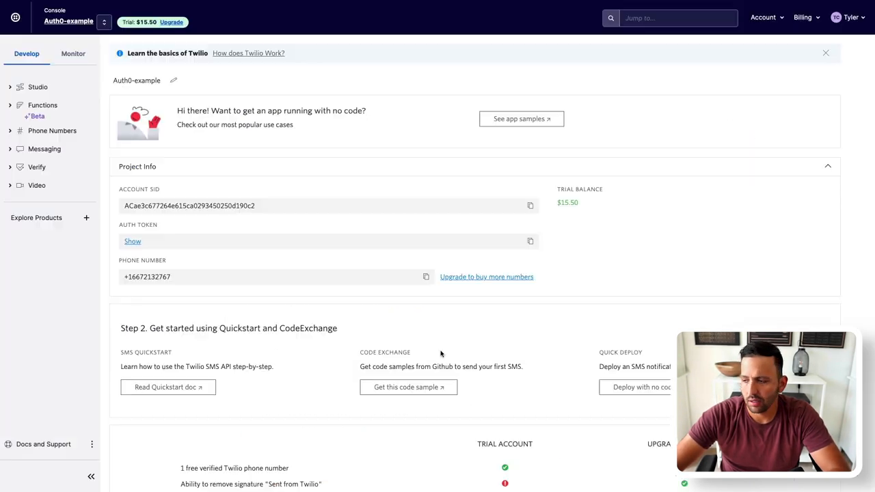
{"action": "left_click", "coordinate": [531, 205]}
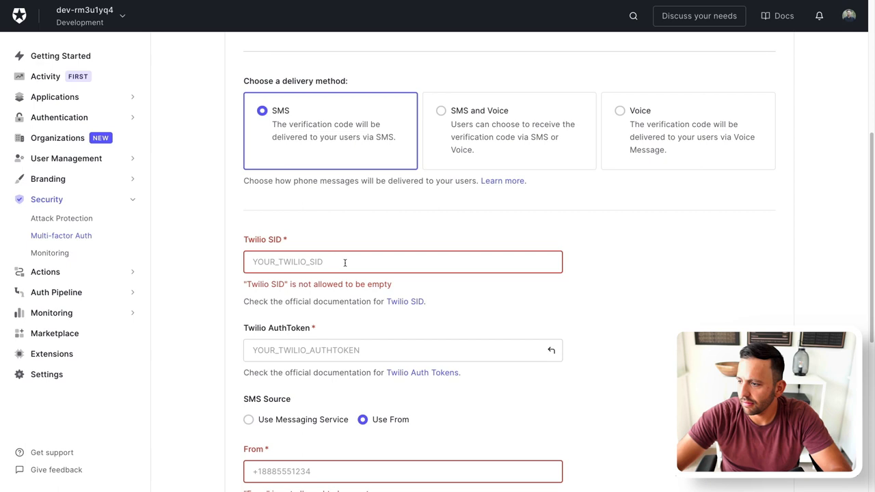
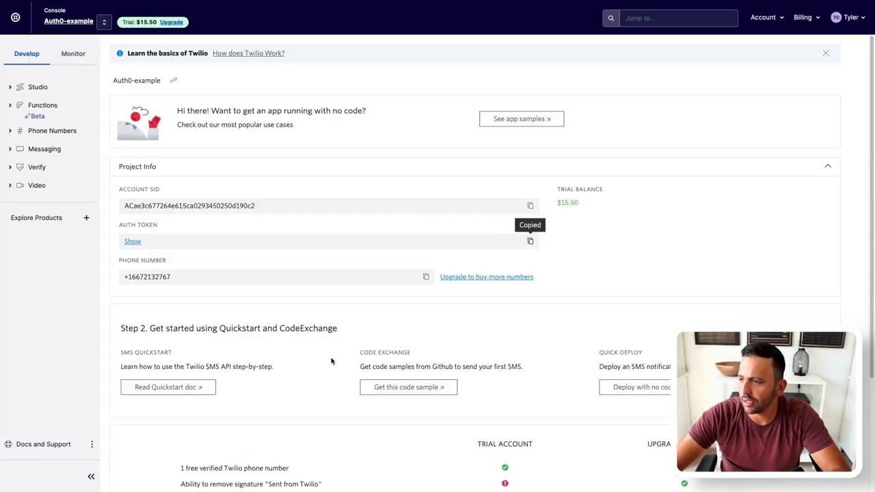
{"action": "left_click", "coordinate": [427, 276]}
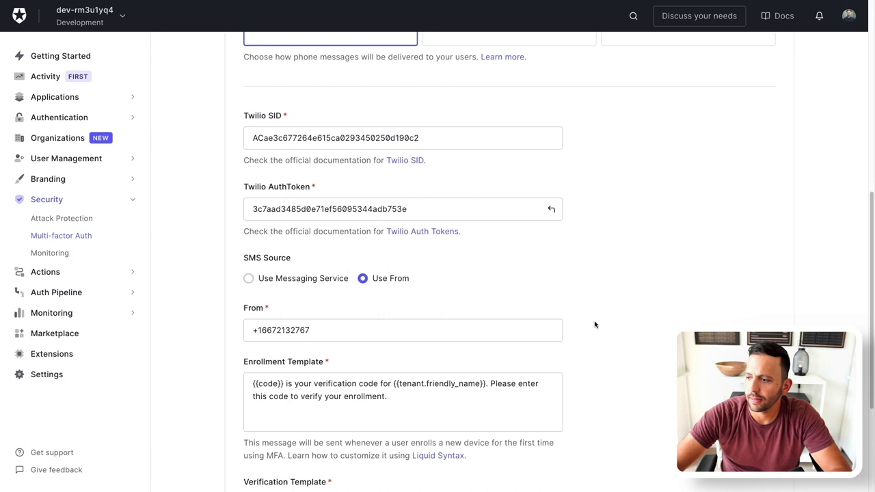
{"action": "scroll", "scroll_direction": "down", "scroll_amount": 3}
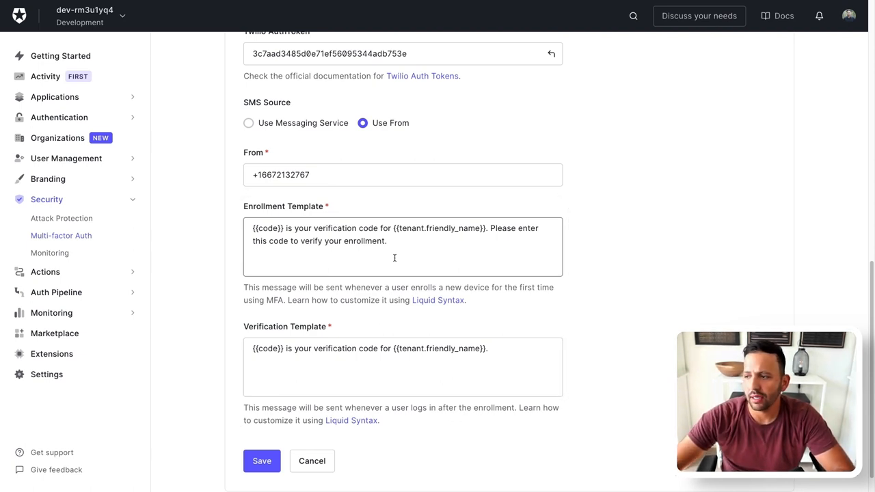
Review the enrollment message template and select its {{code}} placeholder
{"action": "triple_click", "coordinate": [394, 235]}
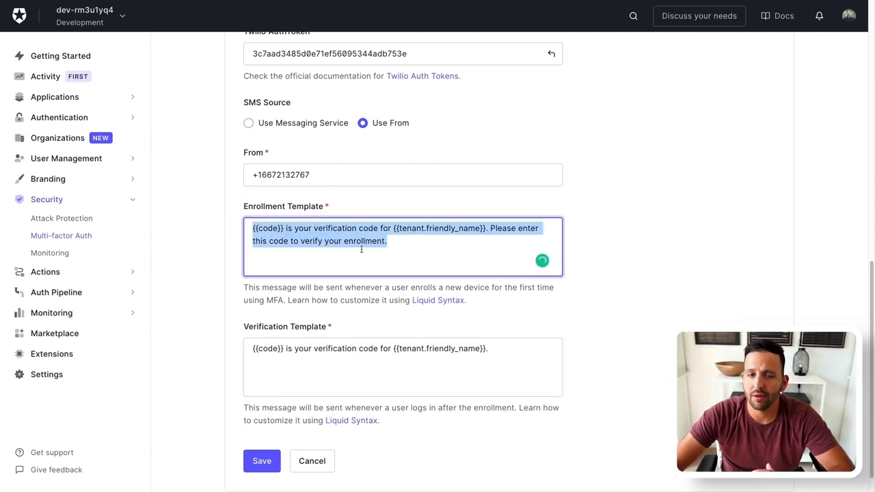
{"action": "left_click", "coordinate": [327, 231]}
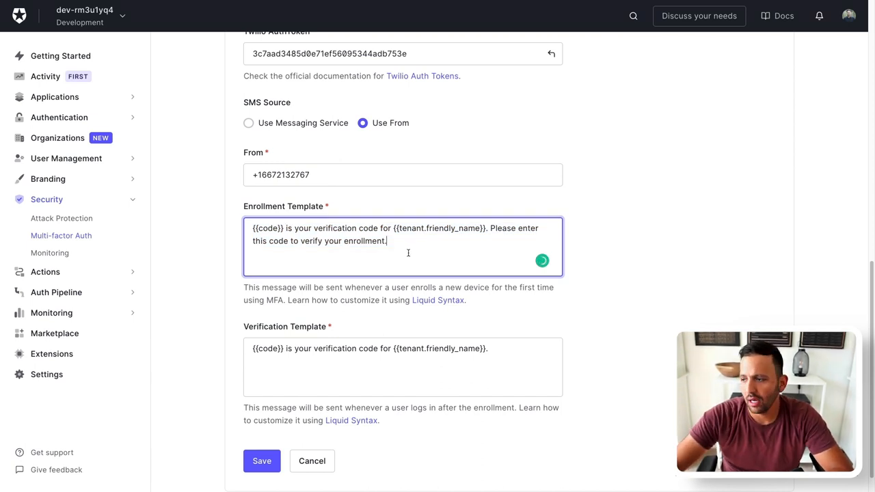
{"action": "double_click", "coordinate": [268, 227]}
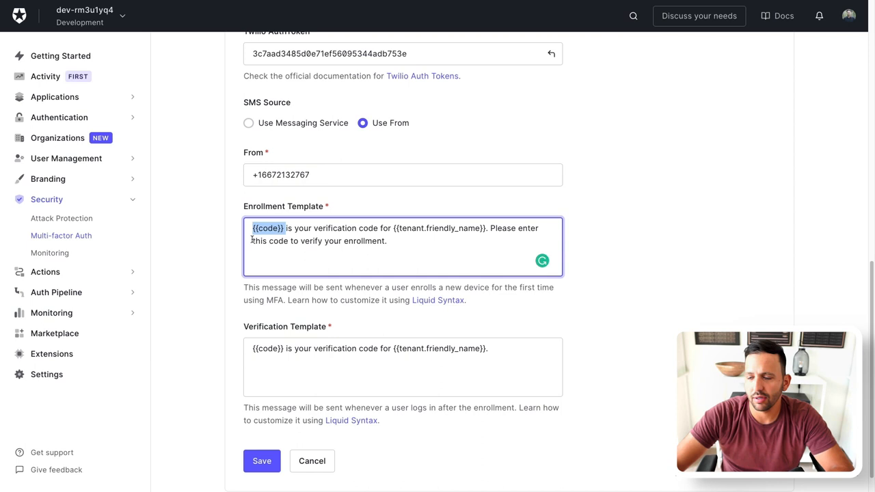
{"action": "mouse_move", "coordinate": [517, 262]}
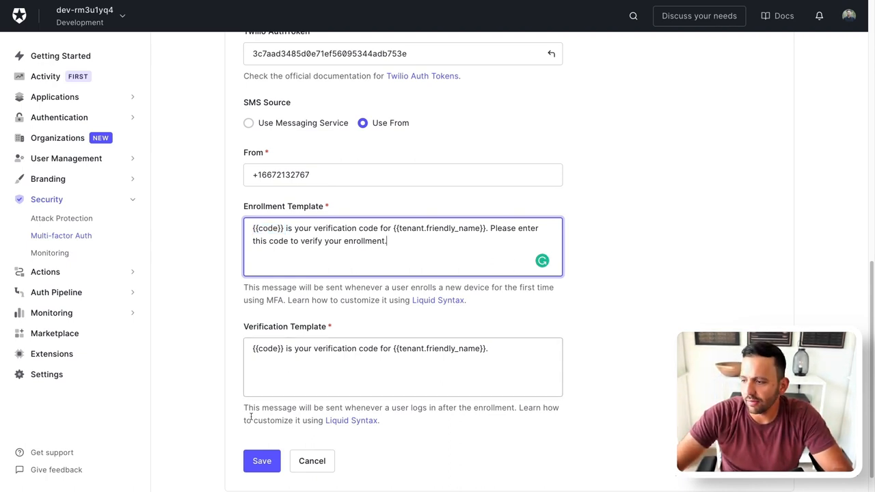
Save the Twilio SMS configuration and return to the MFA overview's Define policies section
{"action": "left_click", "coordinate": [263, 461]}
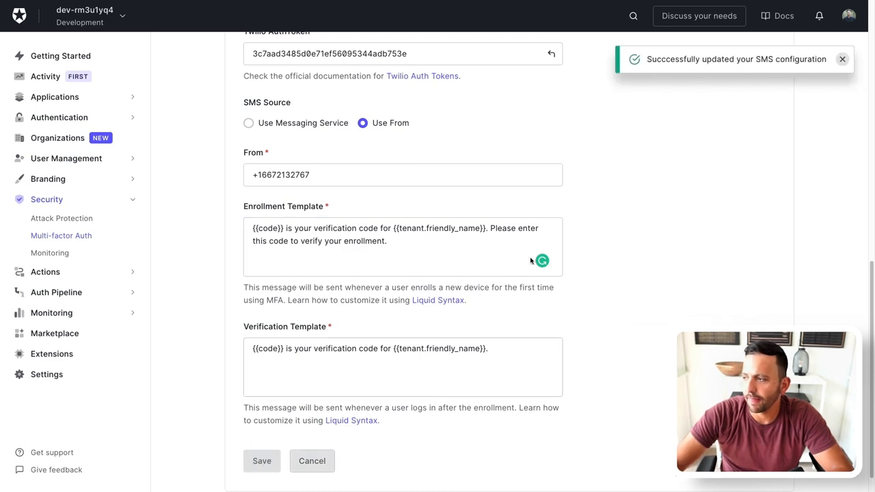
{"action": "mouse_move", "coordinate": [635, 192]}
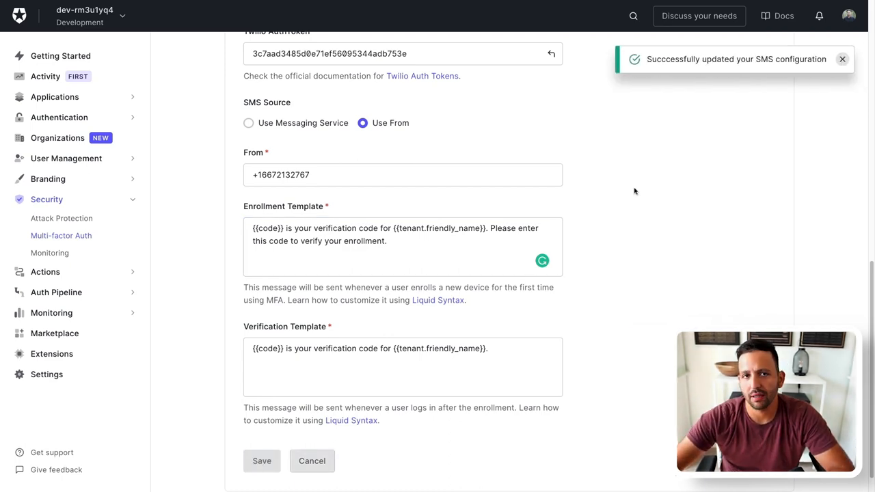
{"action": "left_click", "coordinate": [262, 460]}
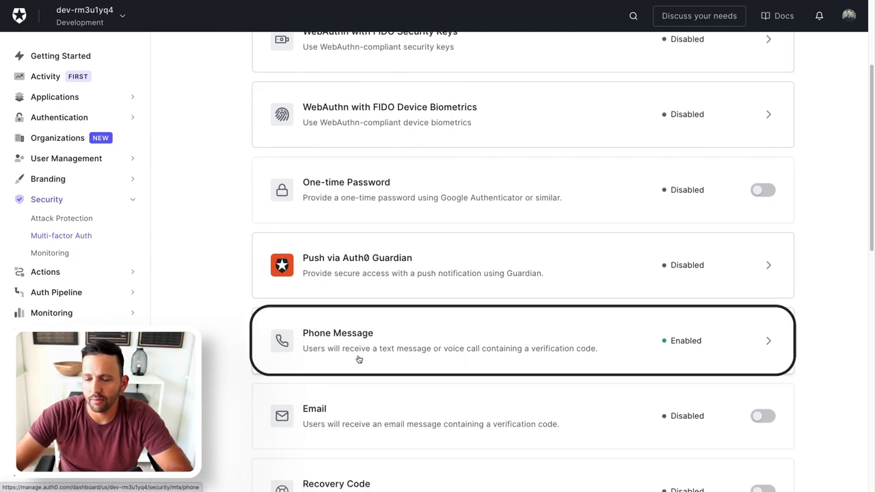
{"action": "scroll", "scroll_direction": "down", "scroll_amount": 3}
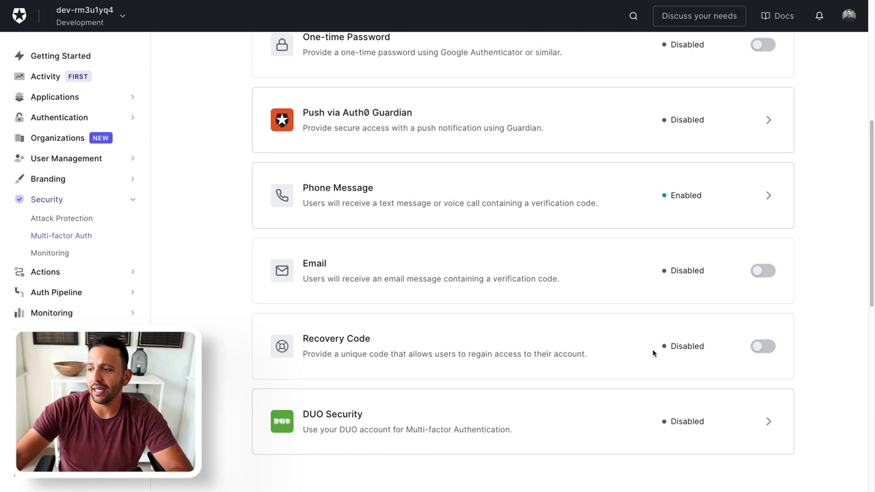
{"action": "scroll", "scroll_direction": "down", "scroll_amount": 3}
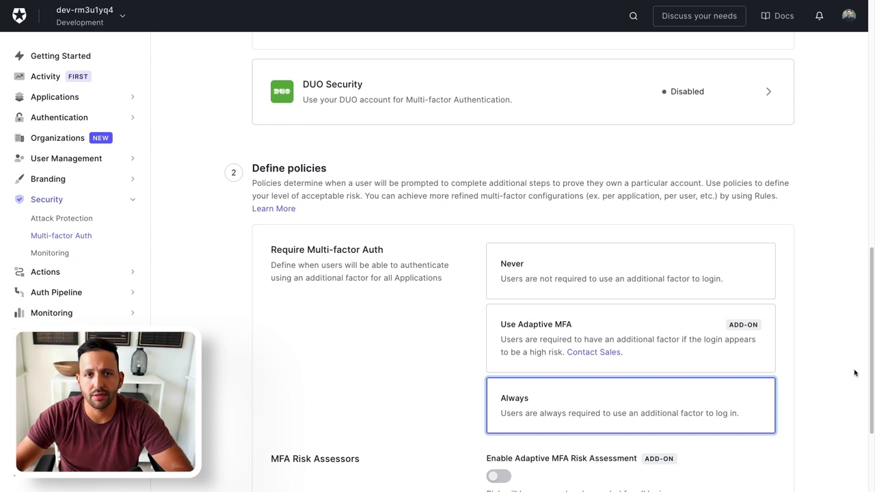
{"action": "mouse_move", "coordinate": [517, 410]}
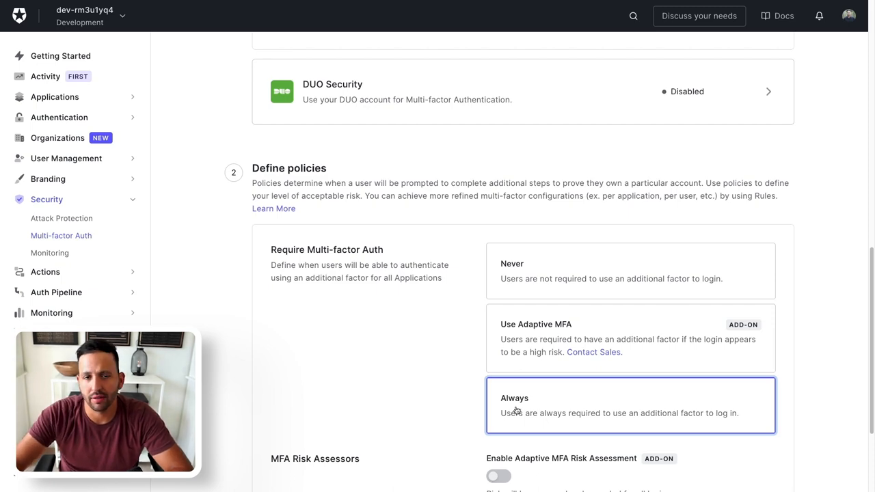
Set the Require Multi-factor Auth policy to Always and confirm it for all users
{"action": "scroll", "scroll_direction": "down", "scroll_amount": 3}
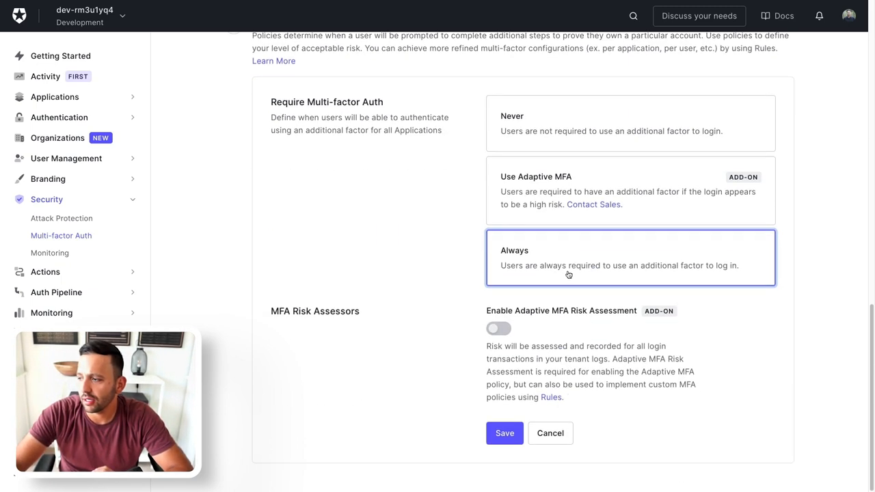
{"action": "left_click", "coordinate": [505, 432]}
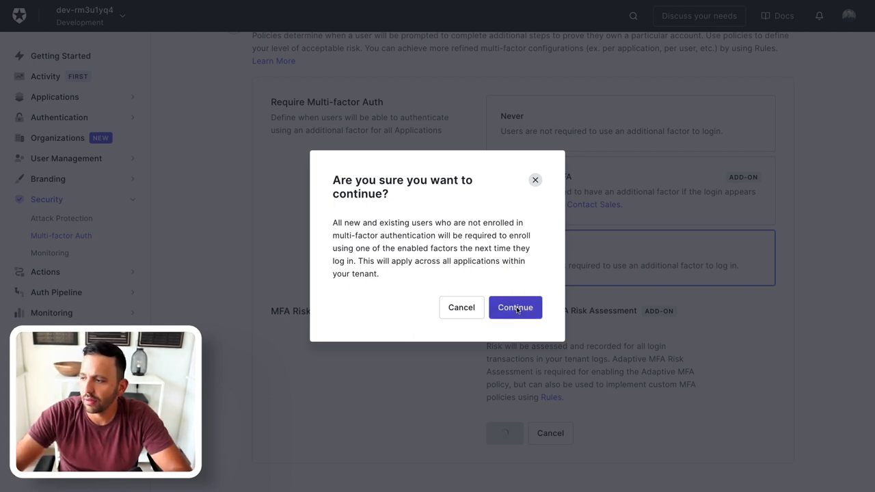
{"action": "left_click", "coordinate": [515, 307]}
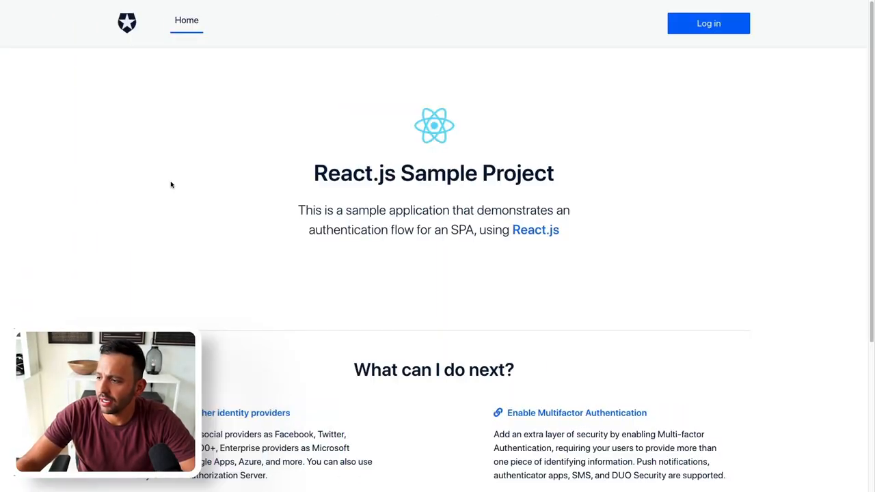
{"action": "mouse_move", "coordinate": [643, 151]}
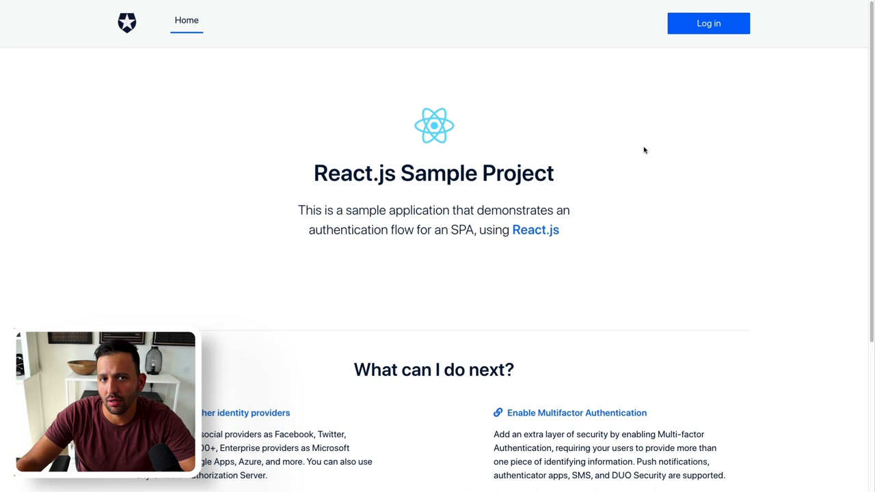
{"action": "mouse_move", "coordinate": [629, 154]}
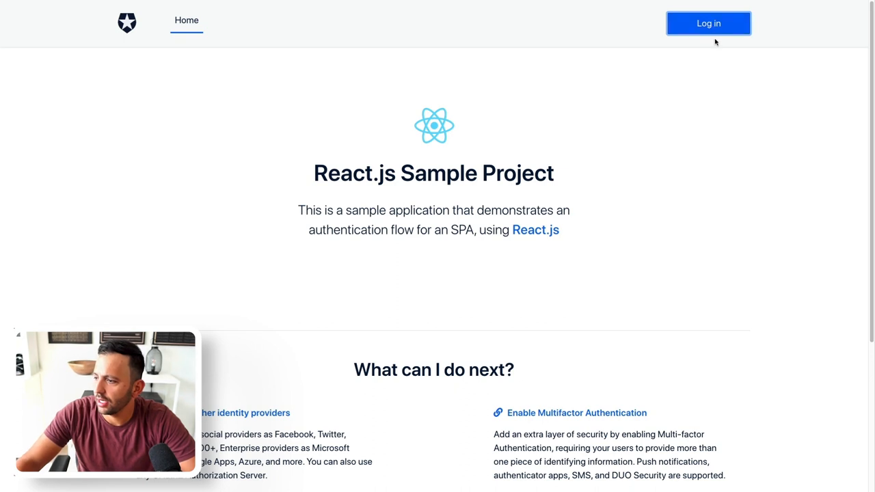
Log in to the sample app with the account's email and password
{"action": "left_click", "coordinate": [709, 24]}
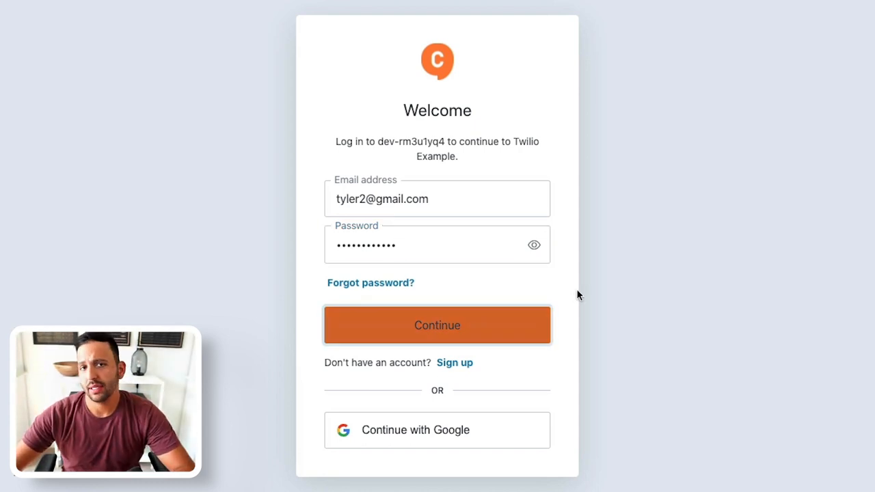
{"action": "left_click", "coordinate": [438, 326]}
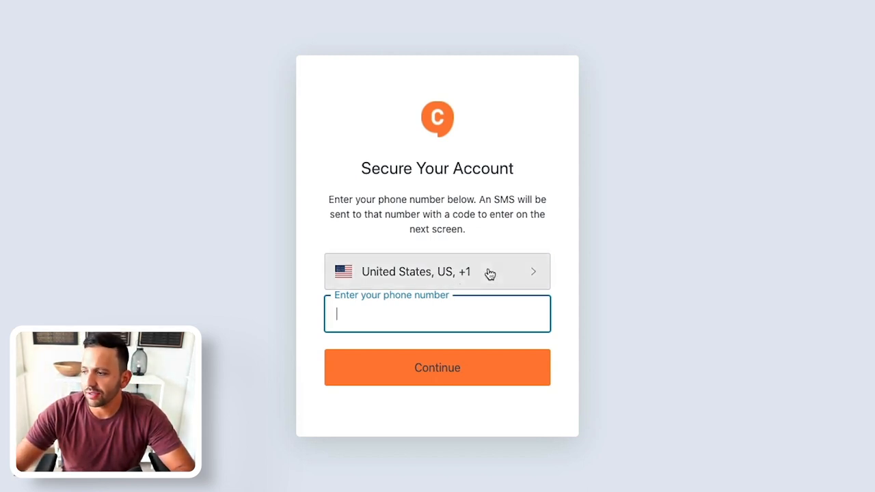
Enroll a US phone number and have the SMS code sent to it
{"action": "left_click", "coordinate": [438, 271]}
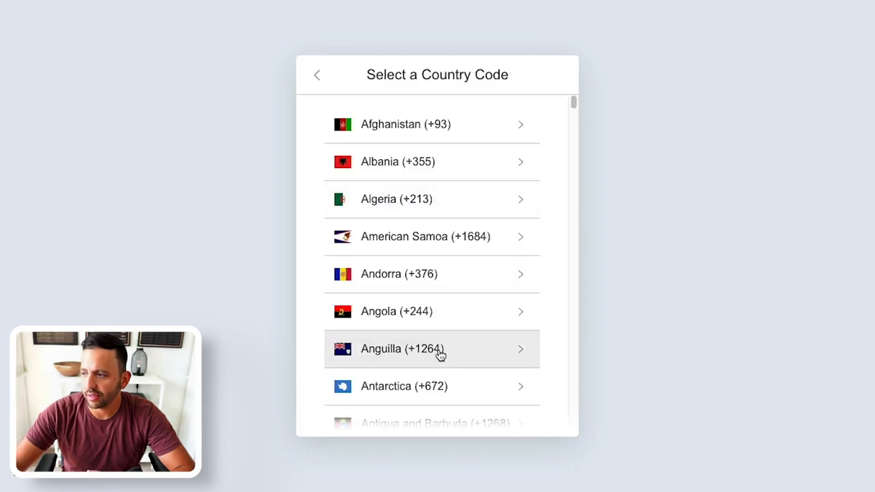
{"action": "mouse_move", "coordinate": [454, 281]}
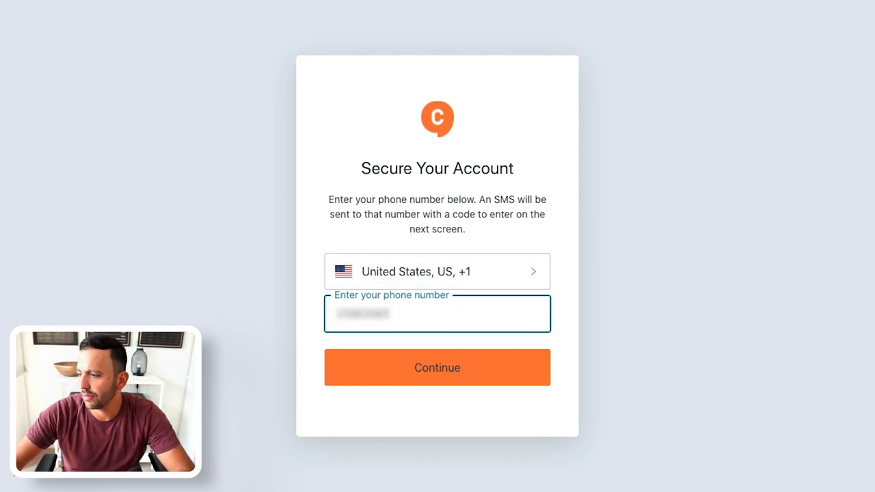
{"action": "left_click", "coordinate": [438, 367]}
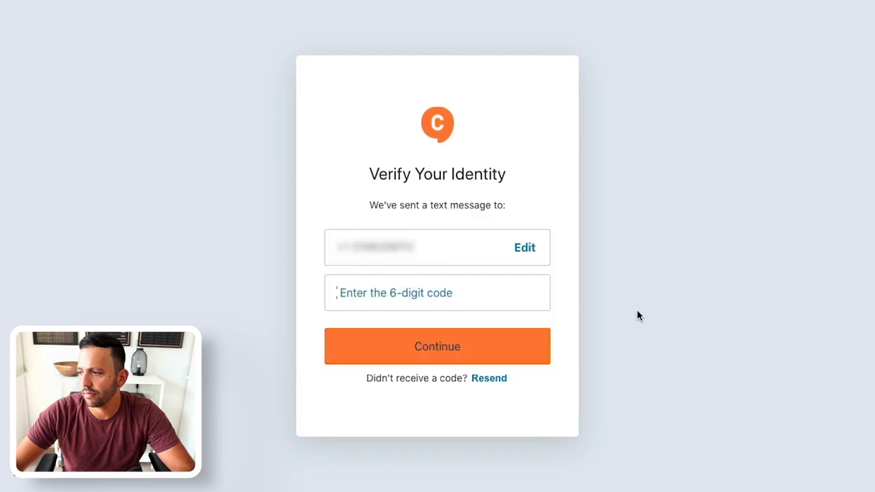
Enter the texted 6-digit verification code and finish logging in
{"action": "left_click", "coordinate": [438, 292]}
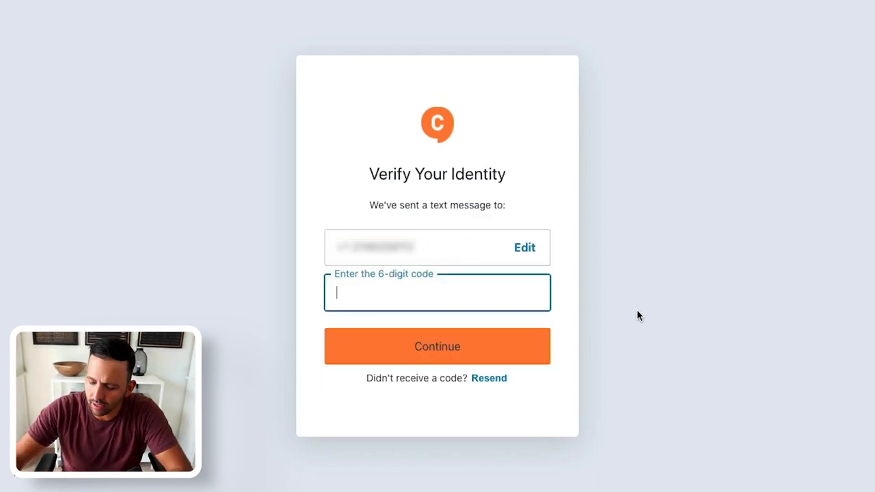
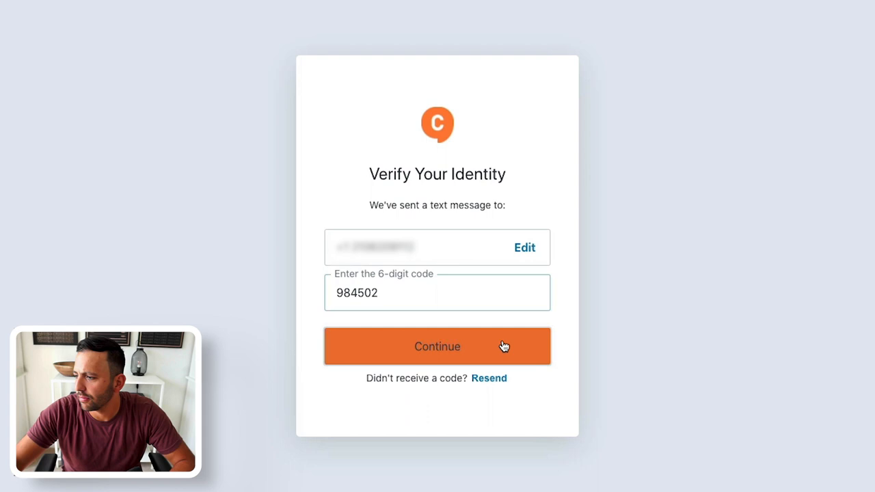
{"action": "left_click", "coordinate": [438, 346]}
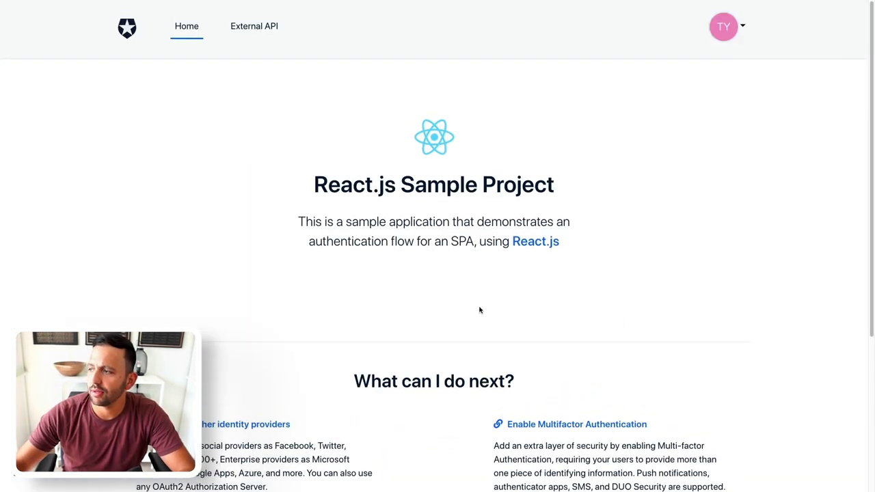